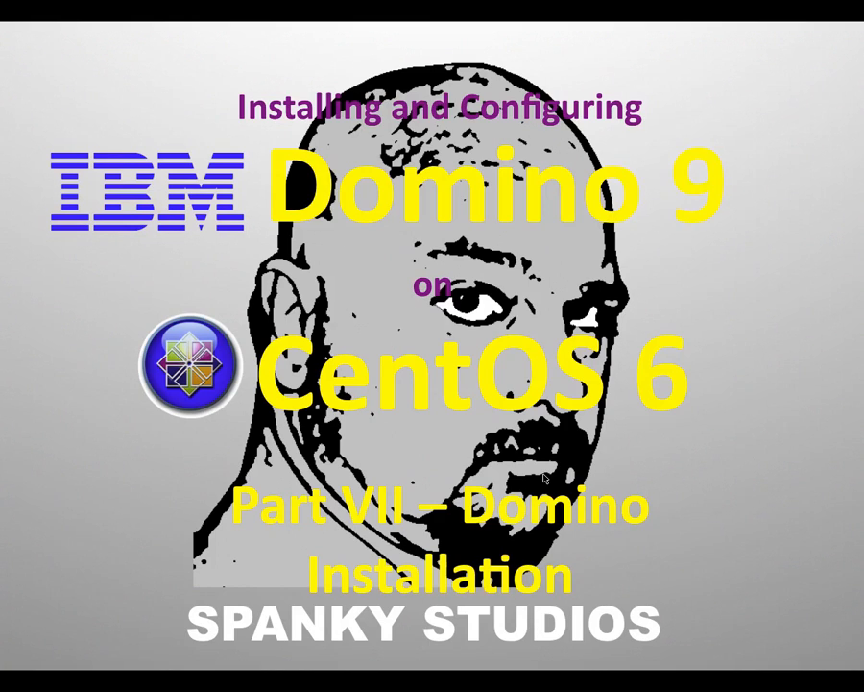
mouse_move(502, 629)
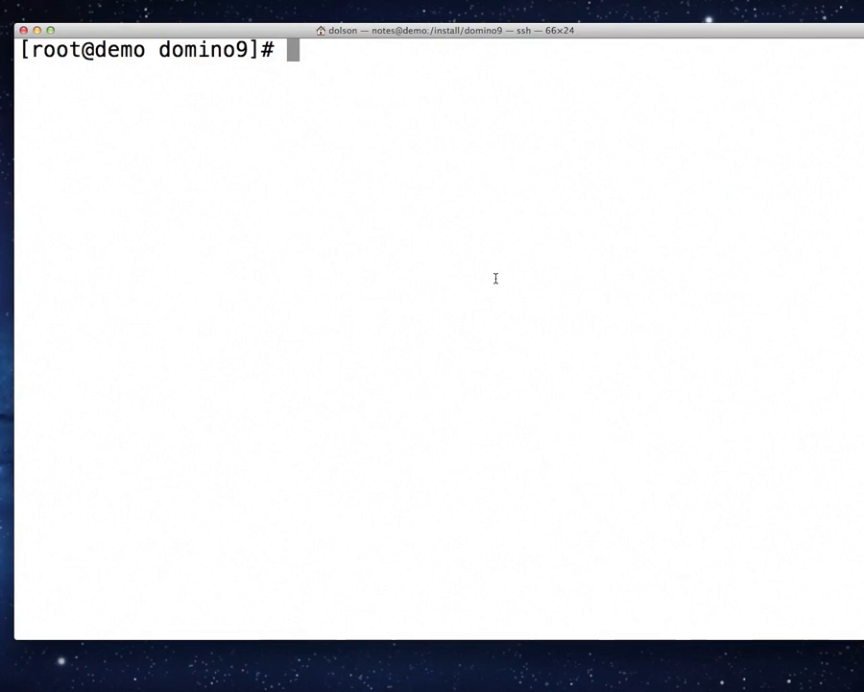
Step: List the root and /install folders, then change into domino9 and list it
text(cd /)
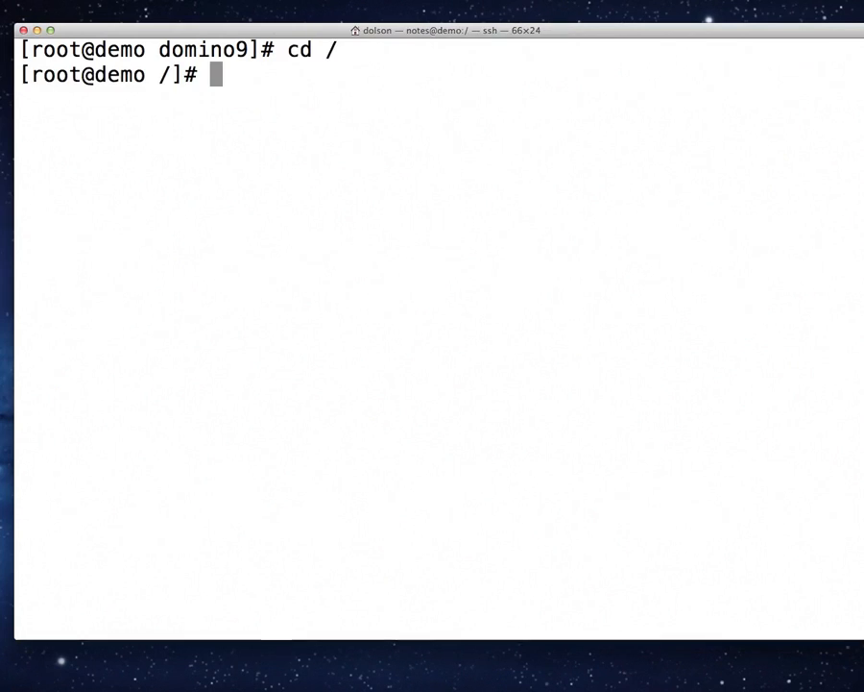
text(ls)
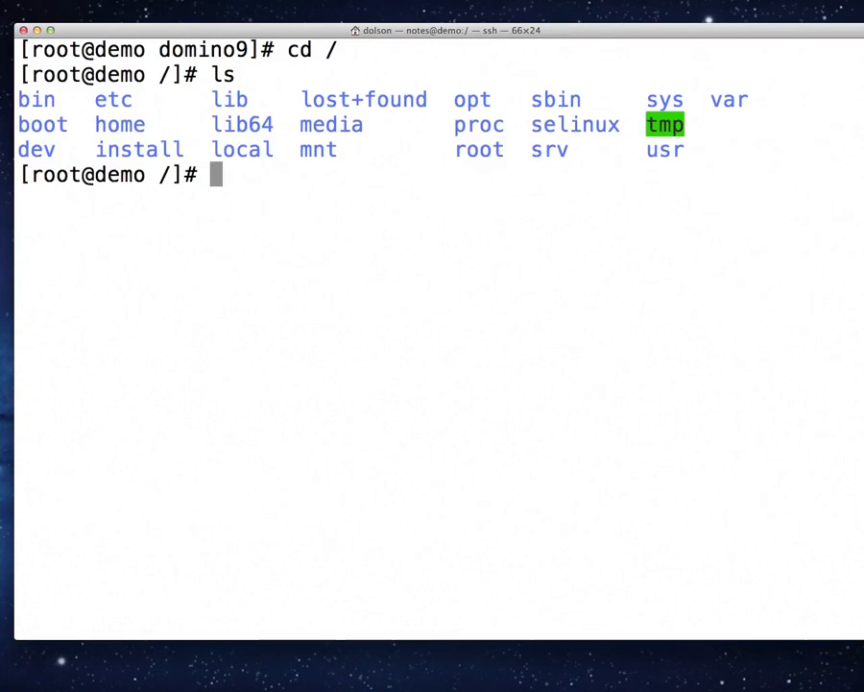
text(cd)
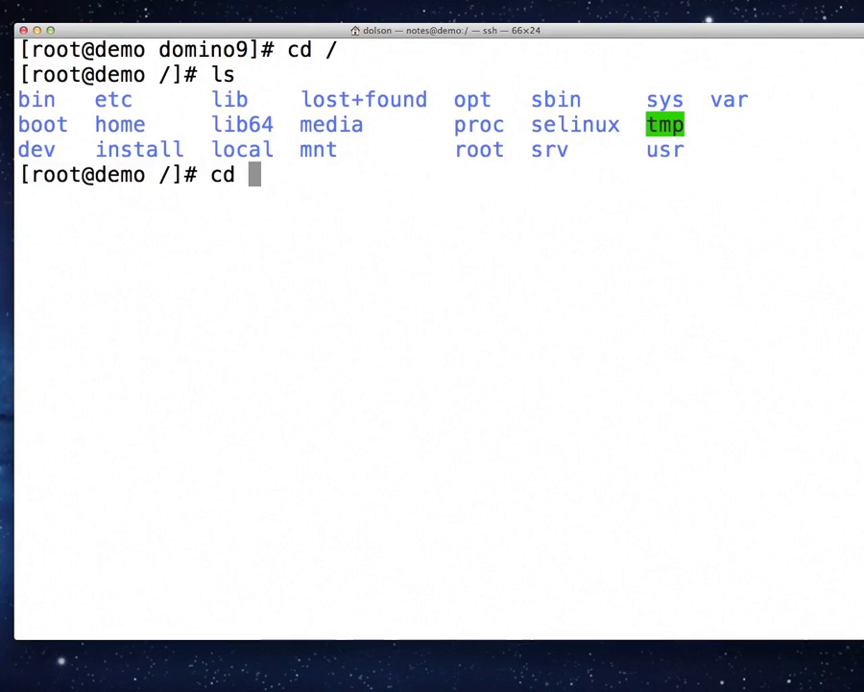
text(install)
text(ls)
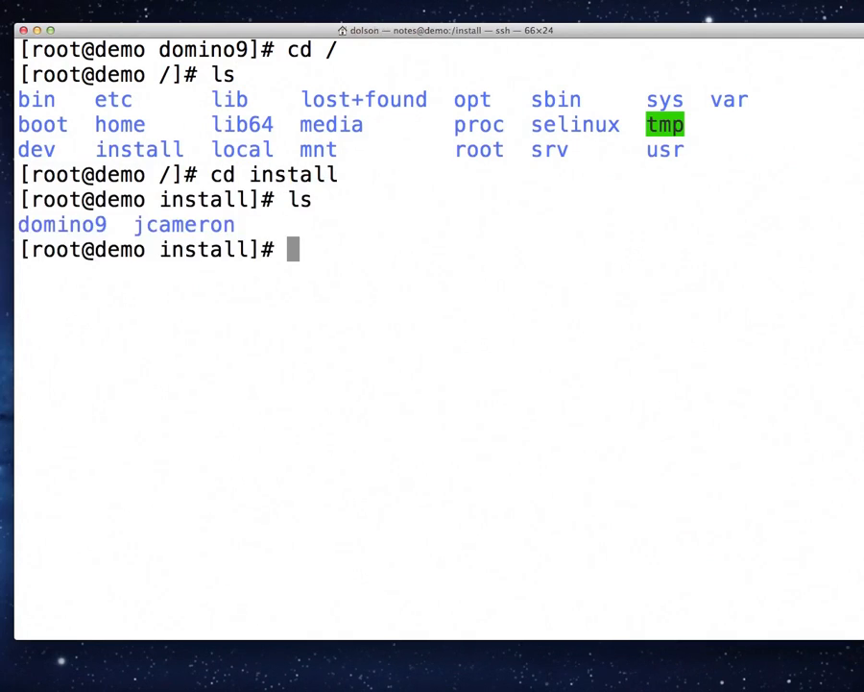
text(cd domino9)
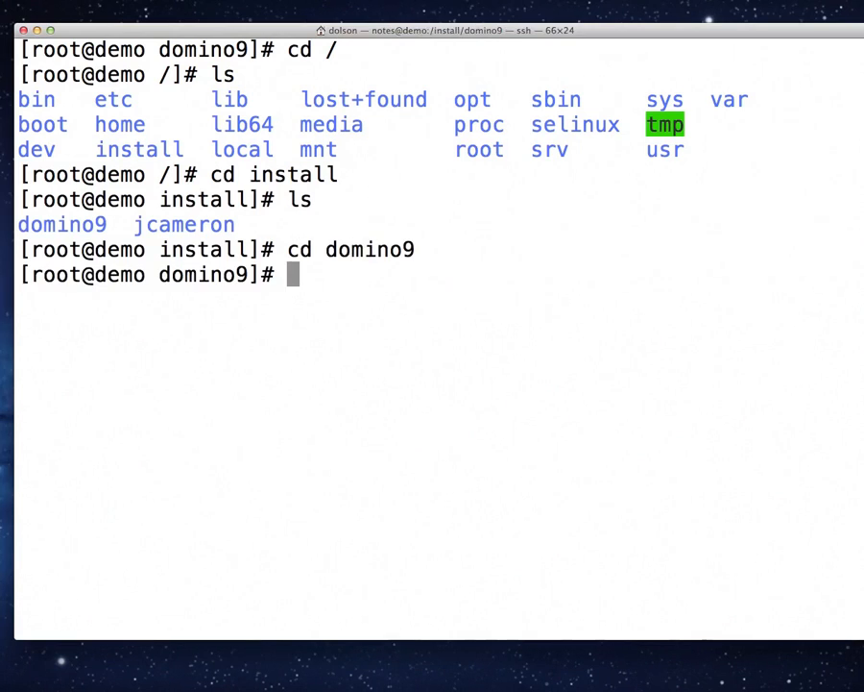
text(ls)
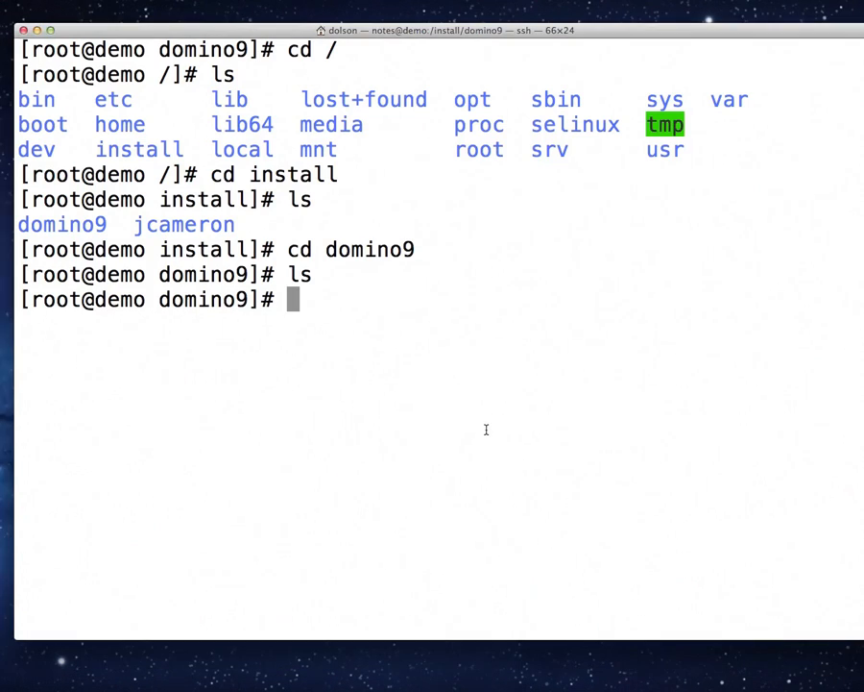
text(wget)
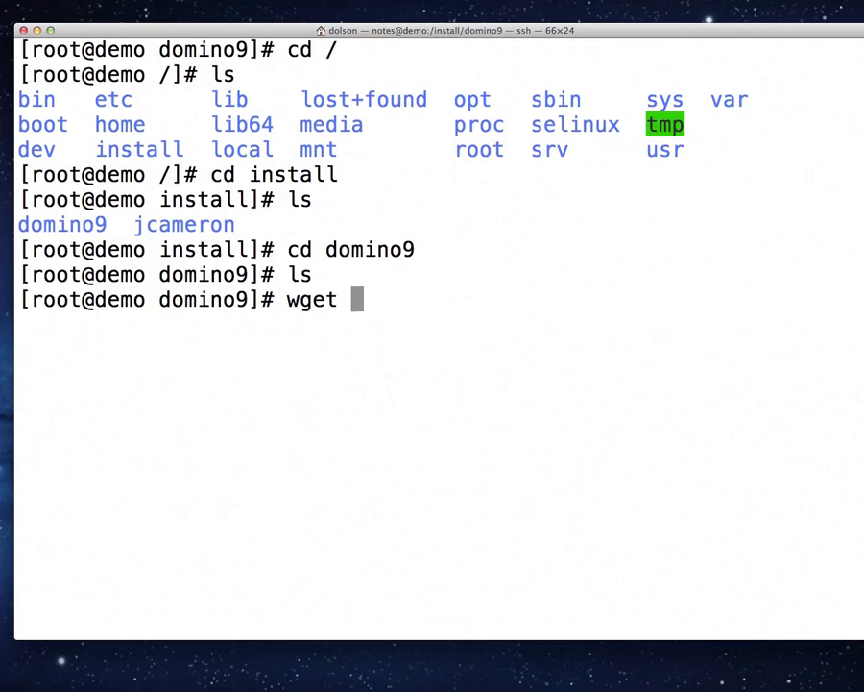
text(-v)
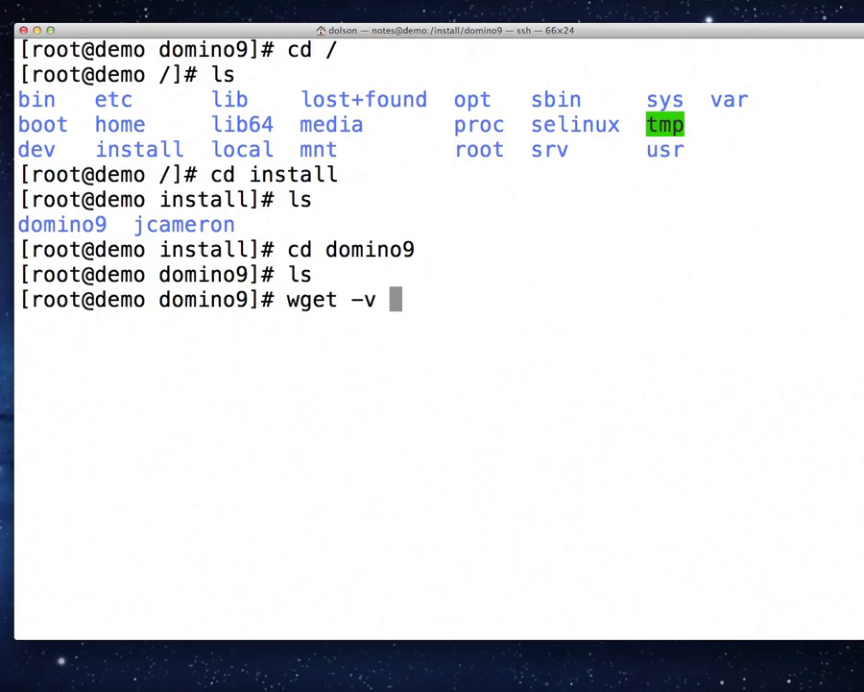
text(http://)
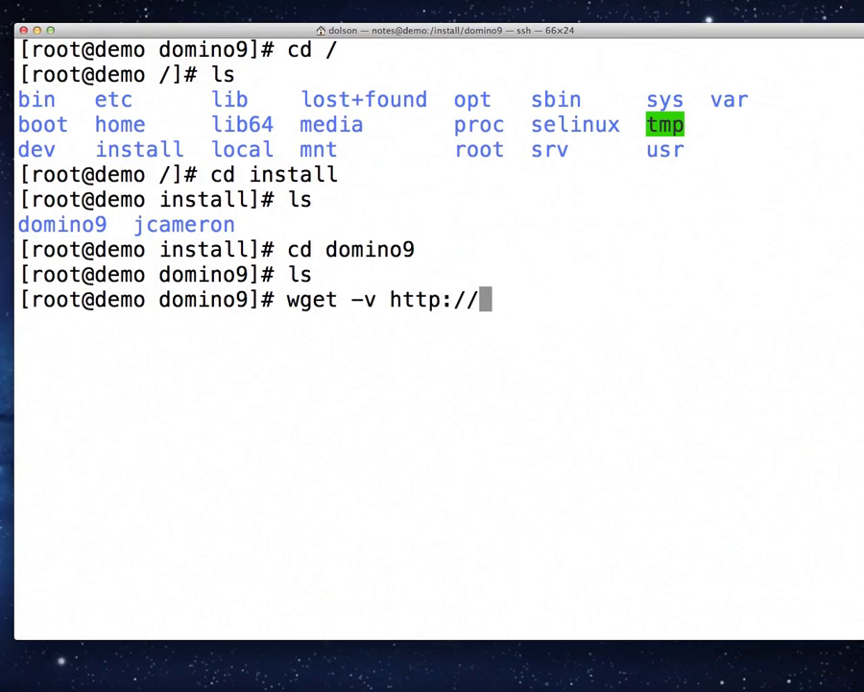
text(10.0.0)
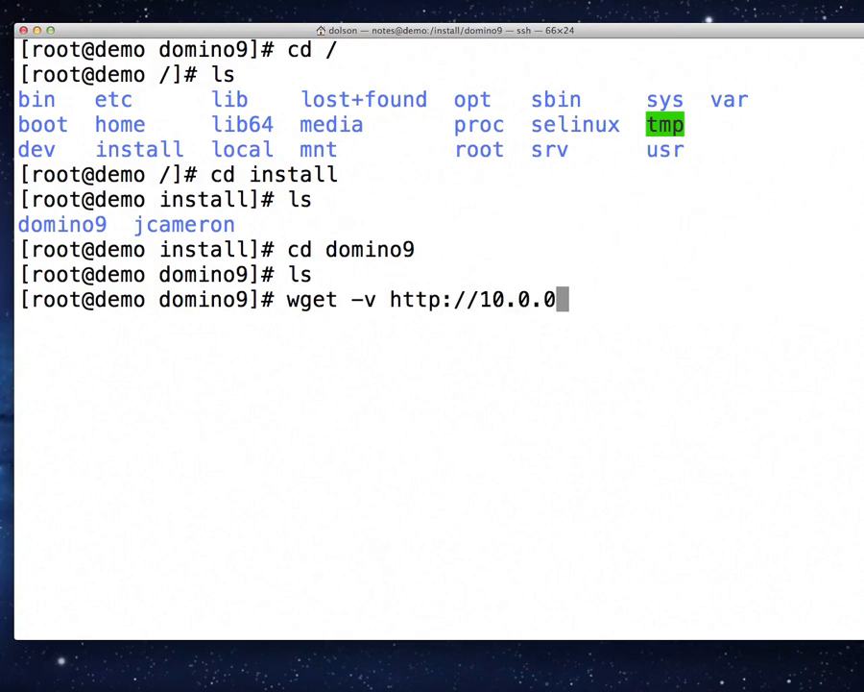
text(.150/)
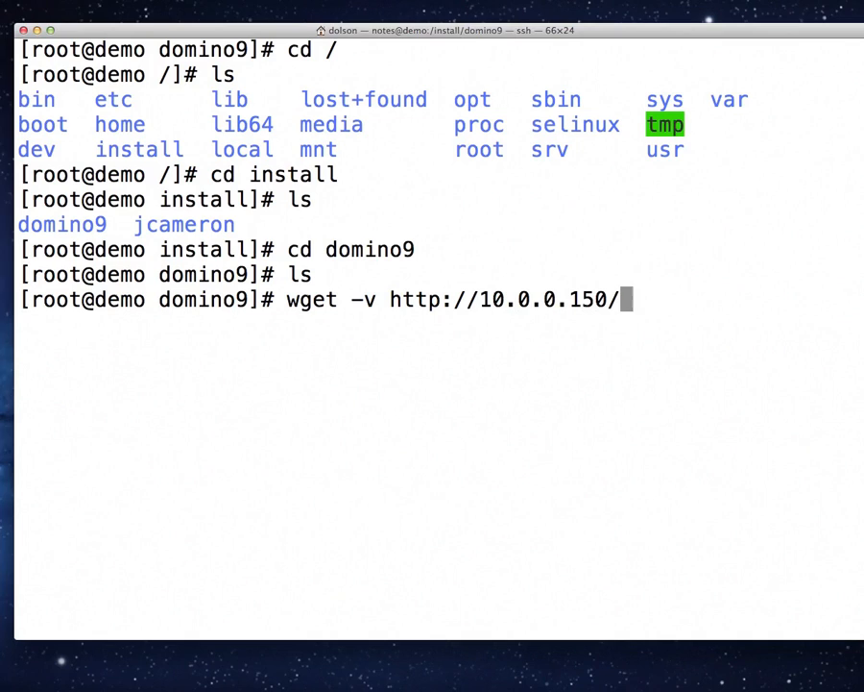
text(down)
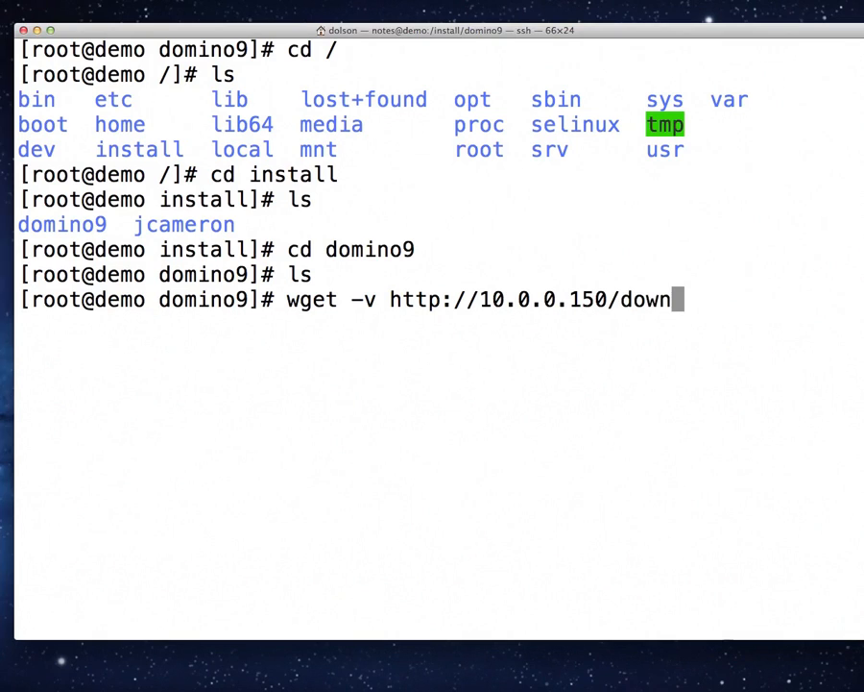
text(loa)
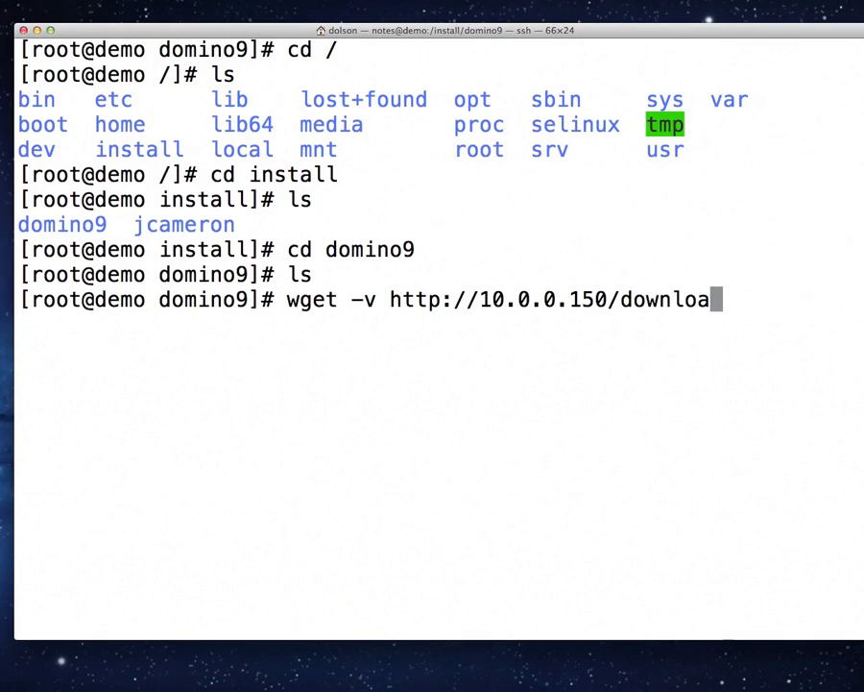
text(ds/)
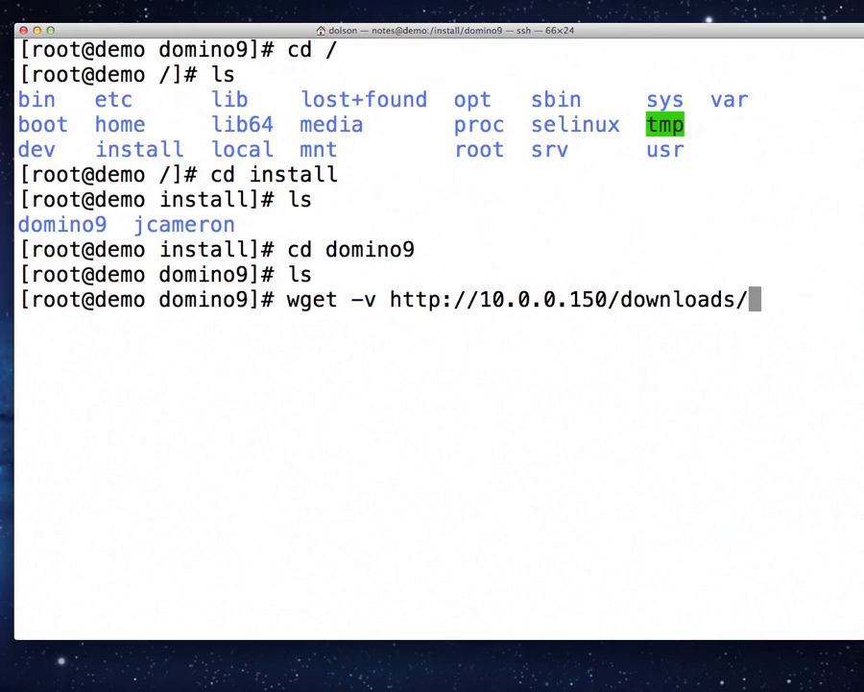
Step: Complete the DOMINO_SERVER_9.0_LINUX_XS_64_EN.tar filename, fixing case and extension typos
text(domino)
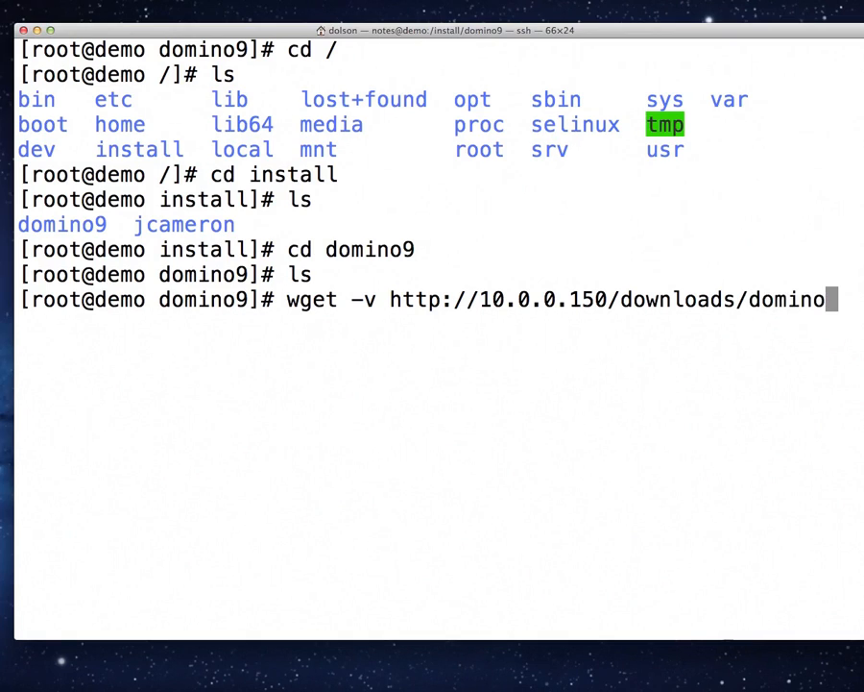
key(Backspace)
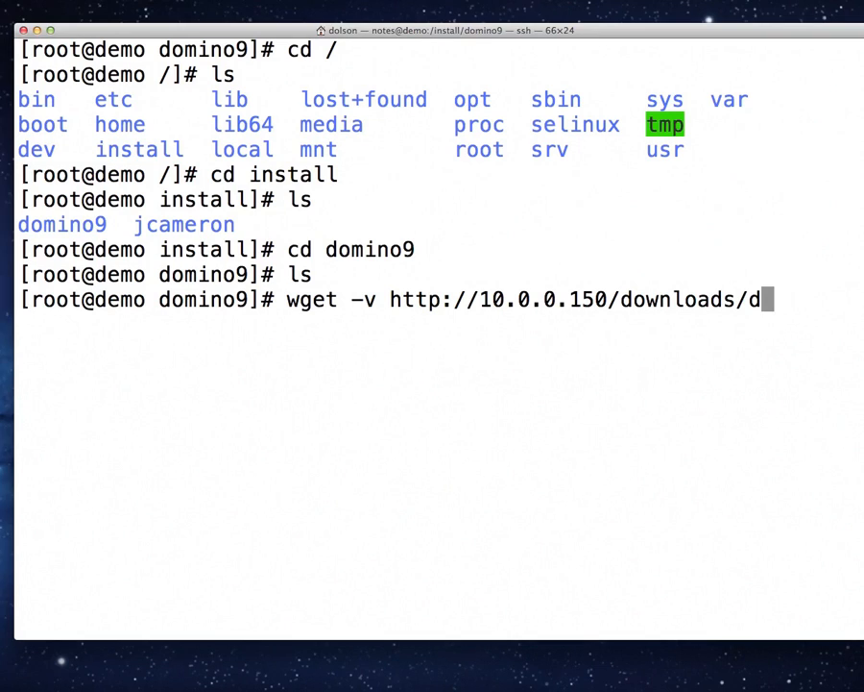
key(BackSpace)
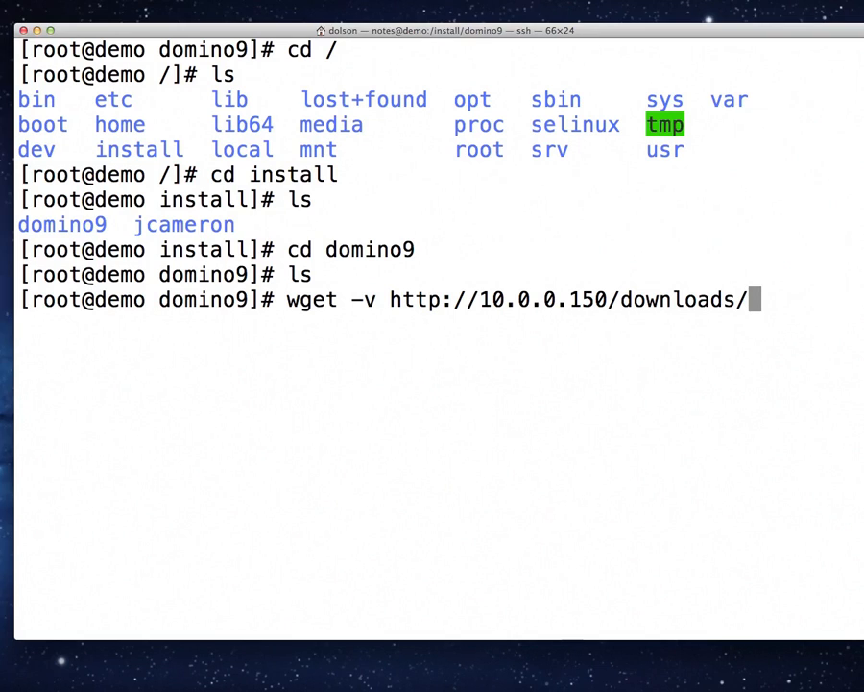
text(DOMINO)
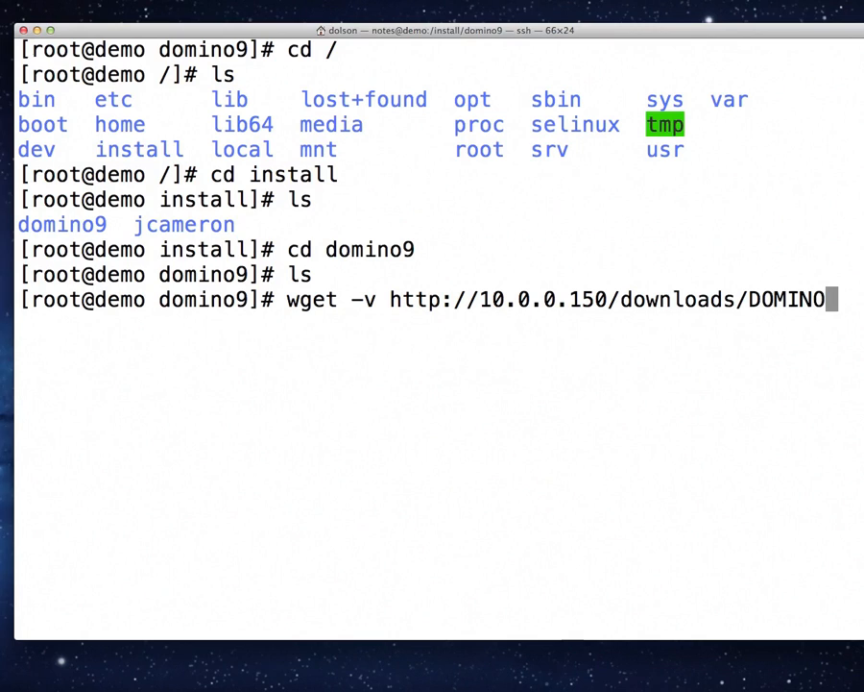
text(_SERVER)
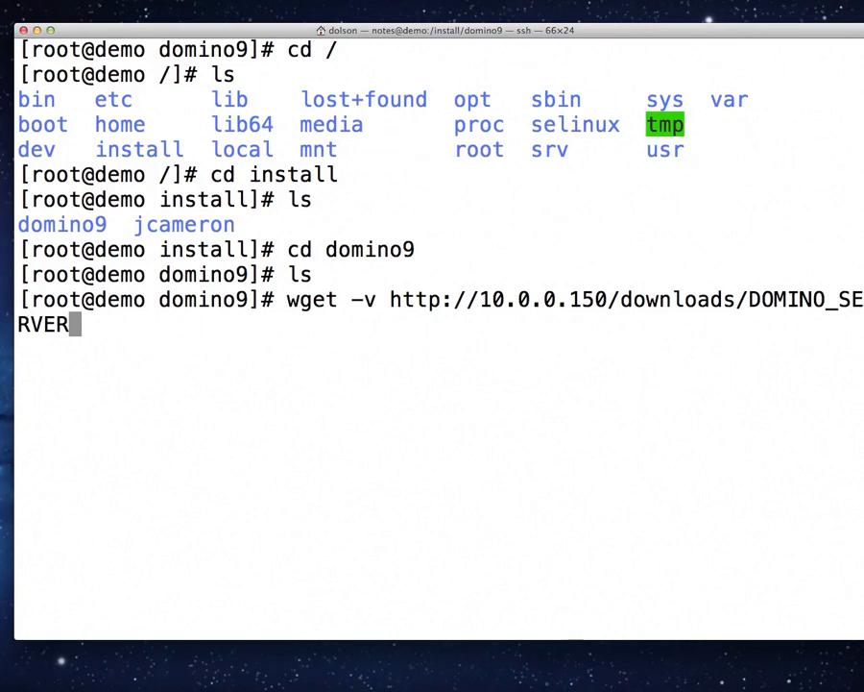
text(-9.)
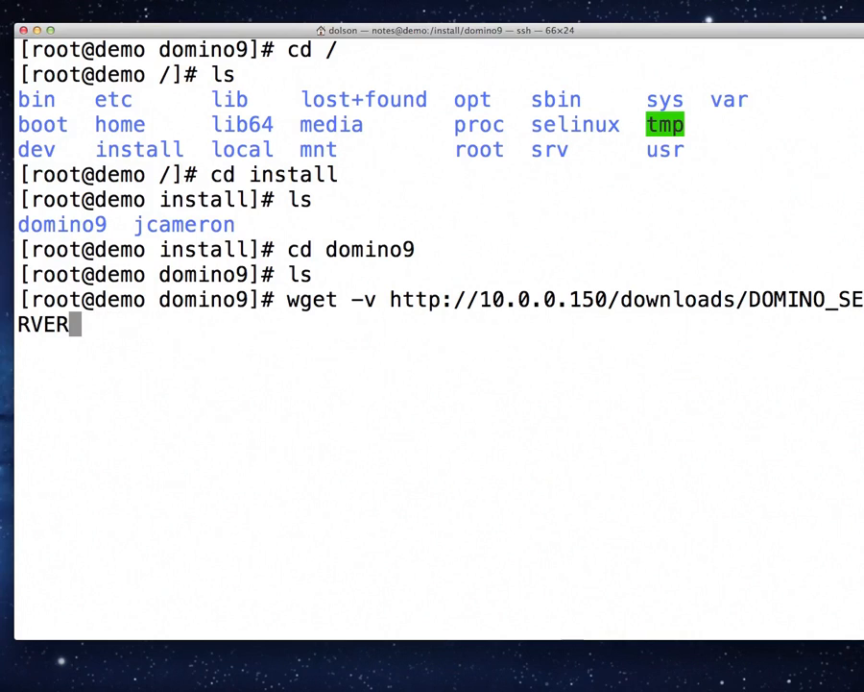
text(_9)
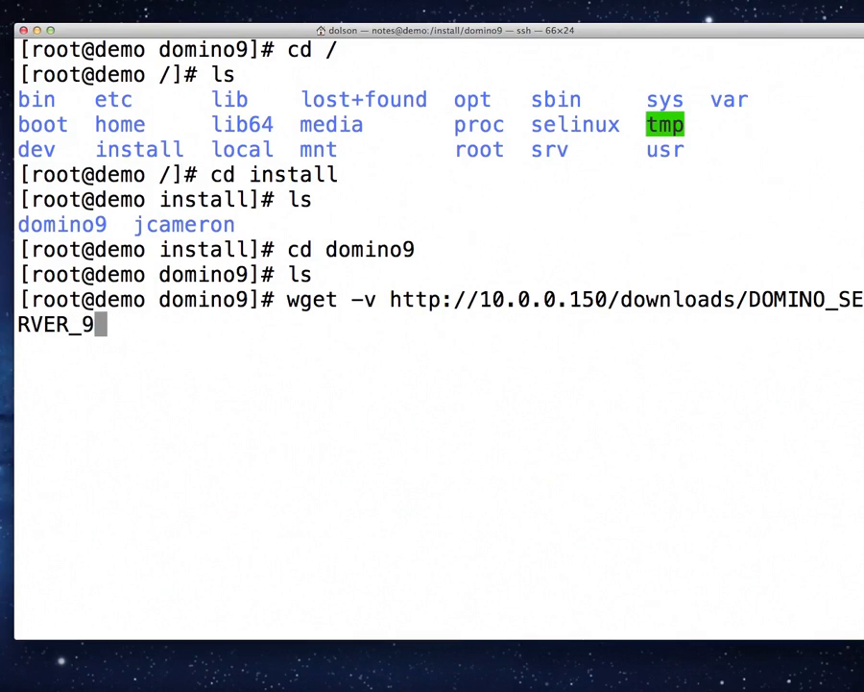
text(.0)
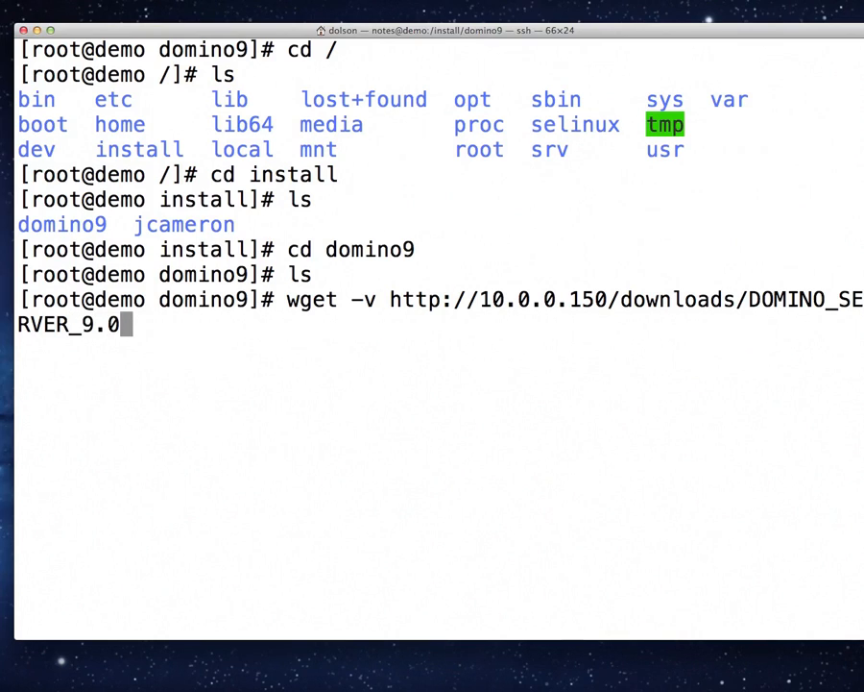
text(_LIN)
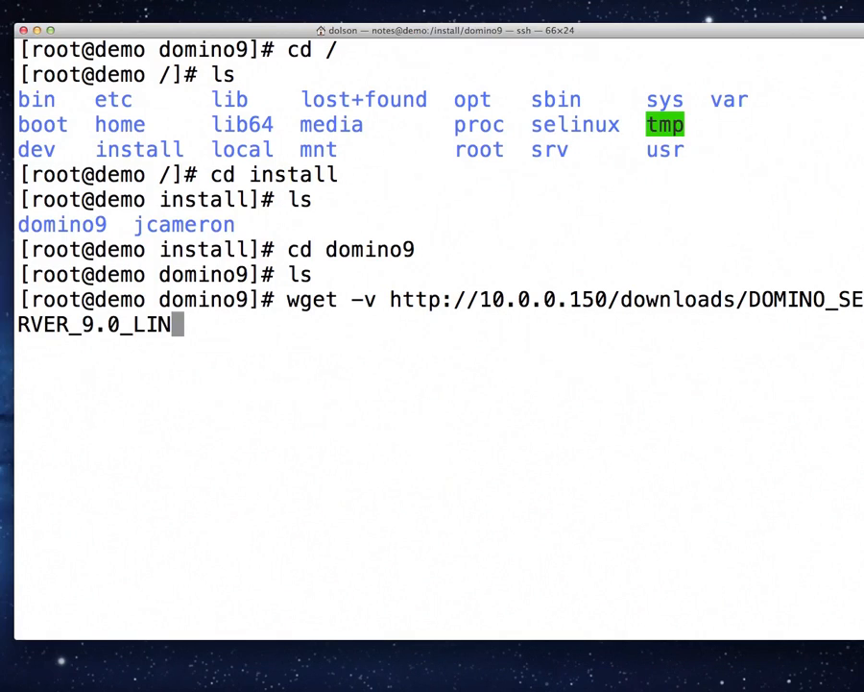
text(UX_)
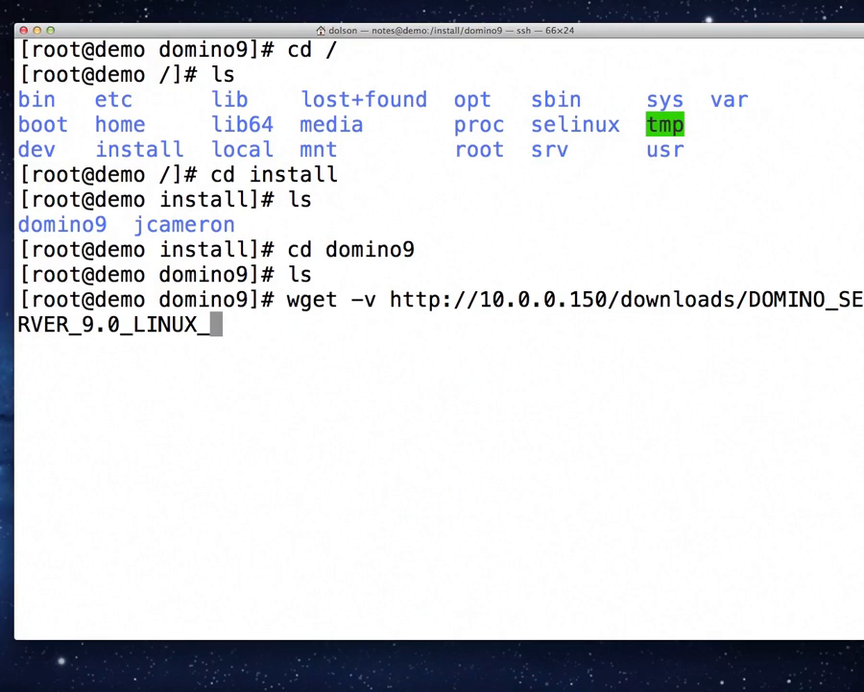
text(XS)
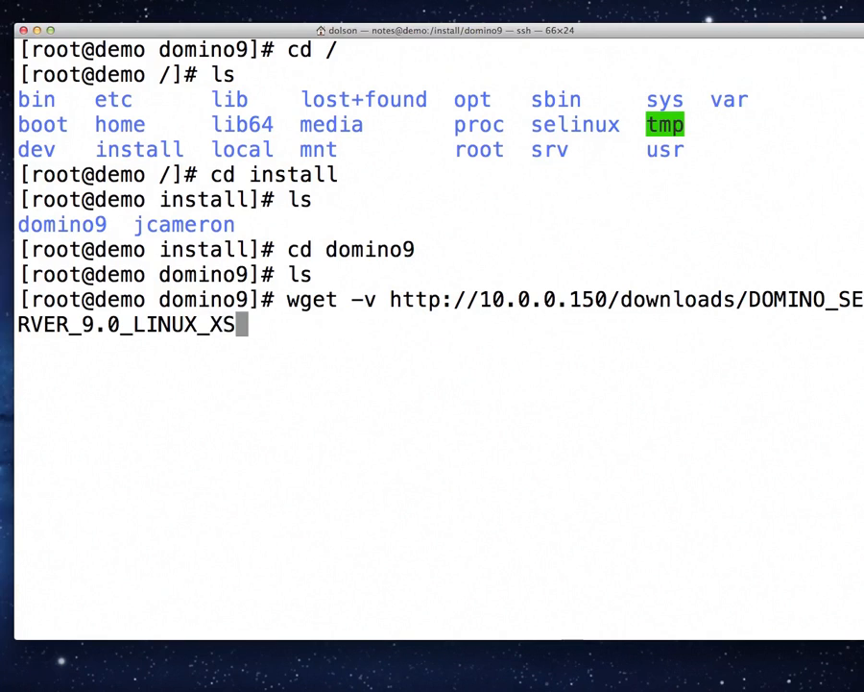
text(_)
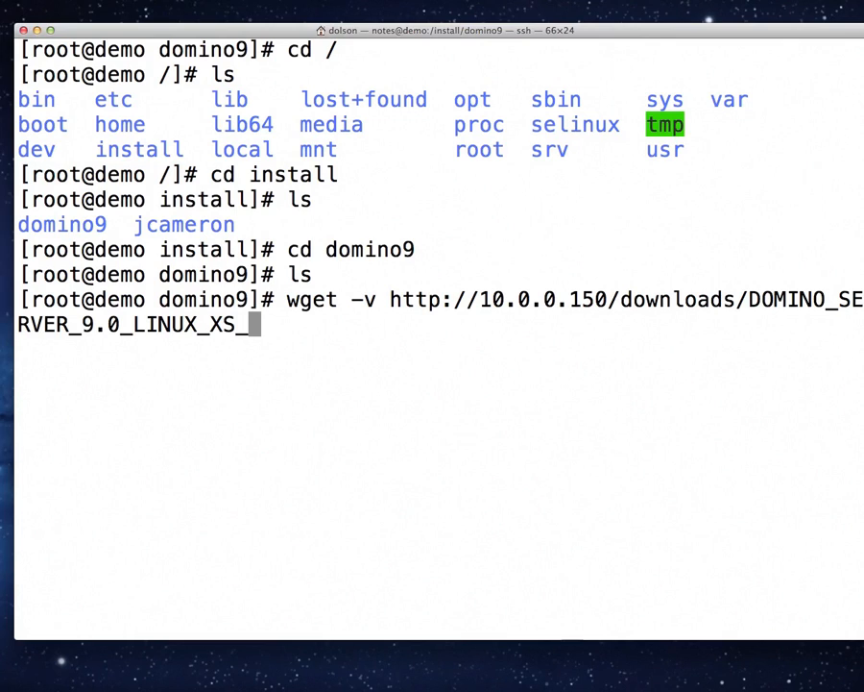
text(64_)
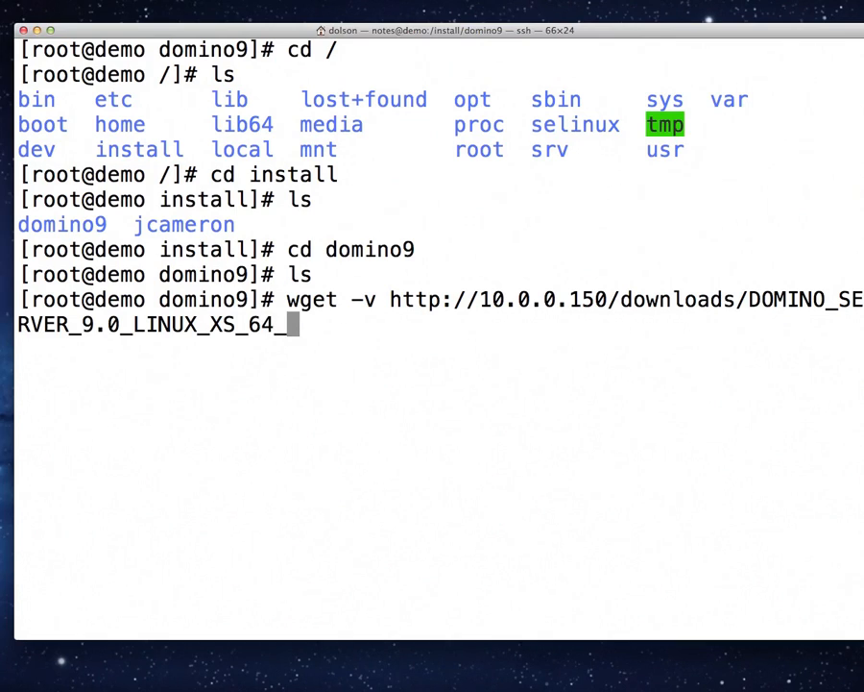
text(EN)
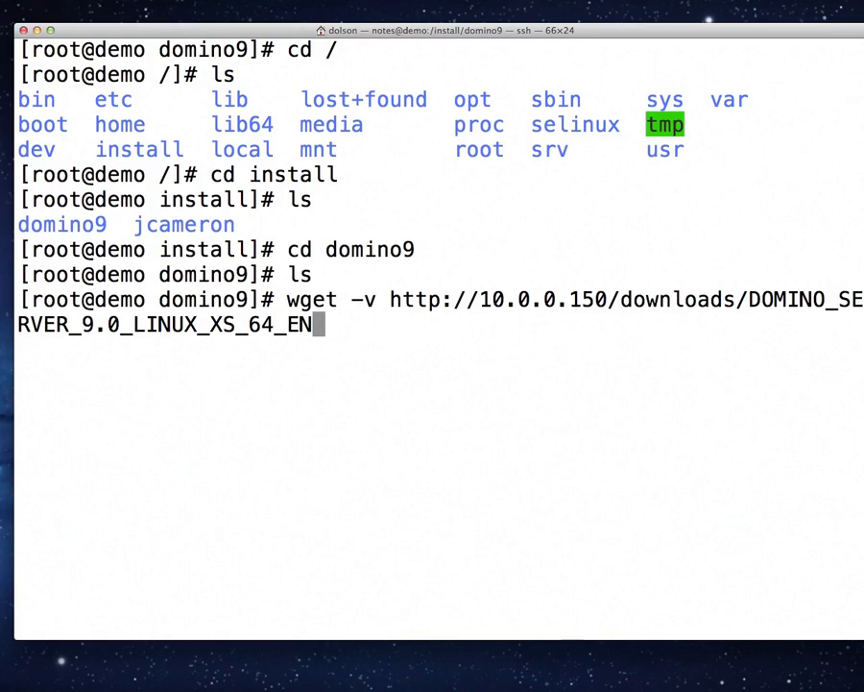
text(.TA)
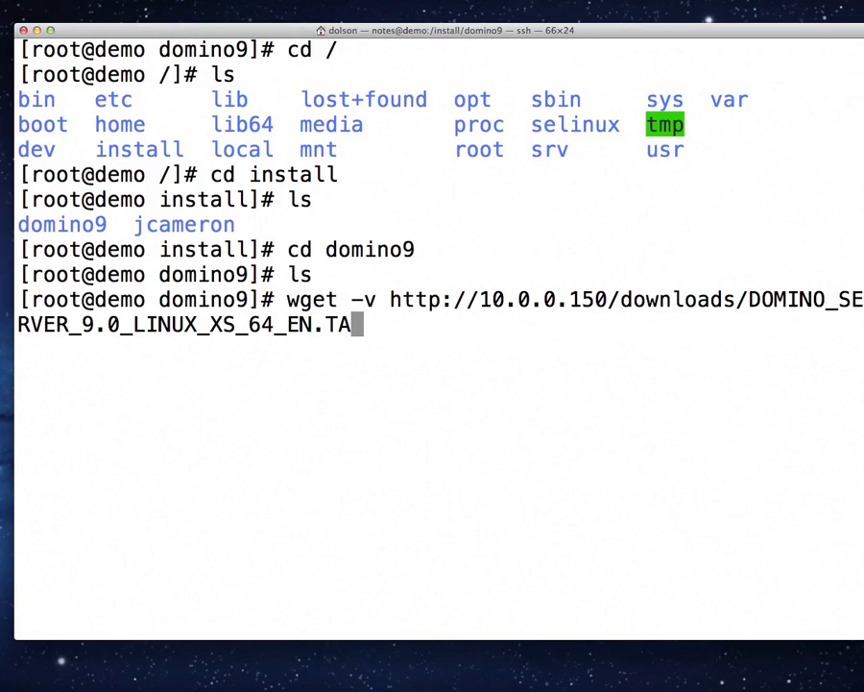
key(Backspace)
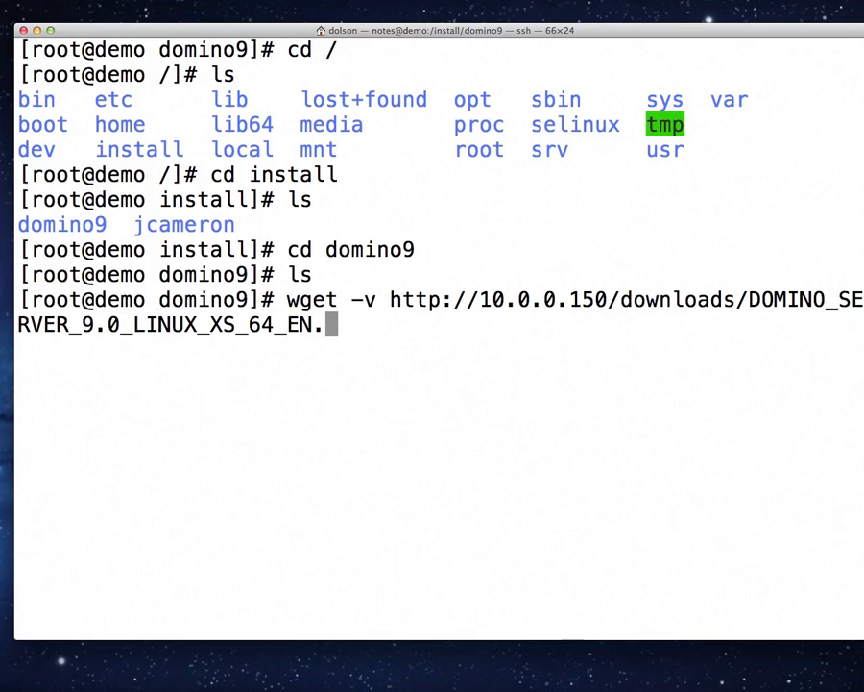
text(tar)
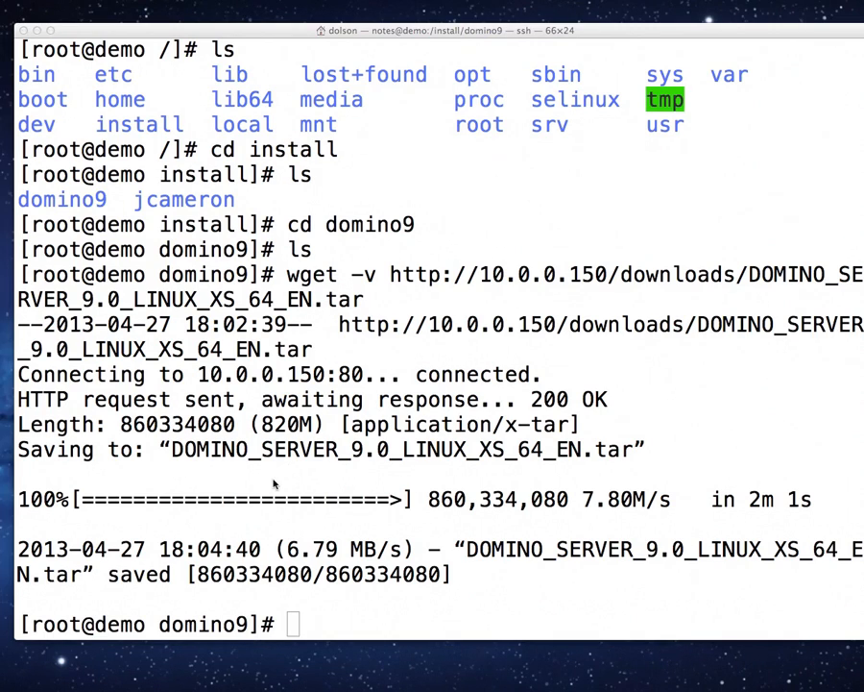
Step: Run ls -l in domino9 to show the 860334080-byte Domino tar archive
text(ls -)
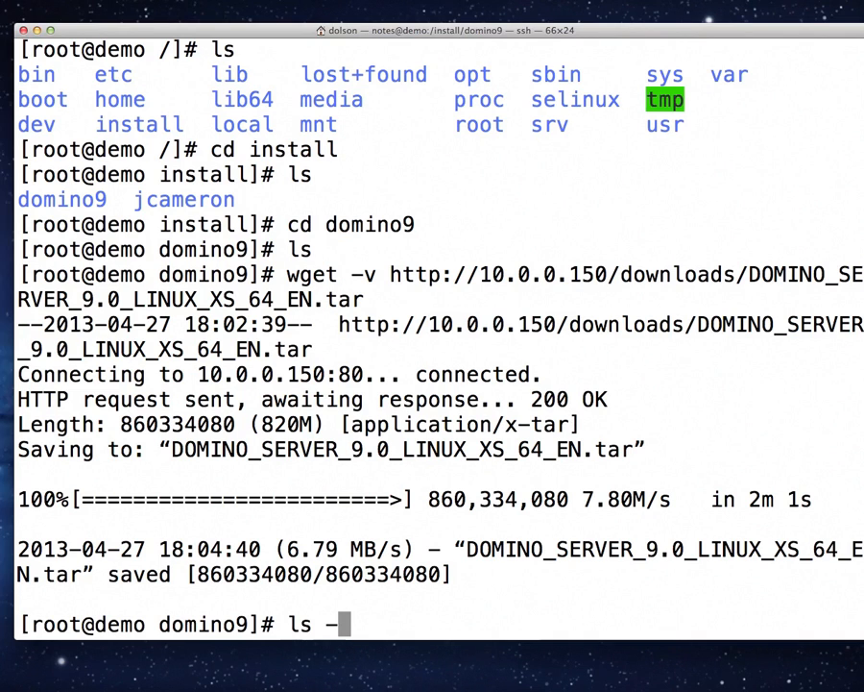
key(Return)
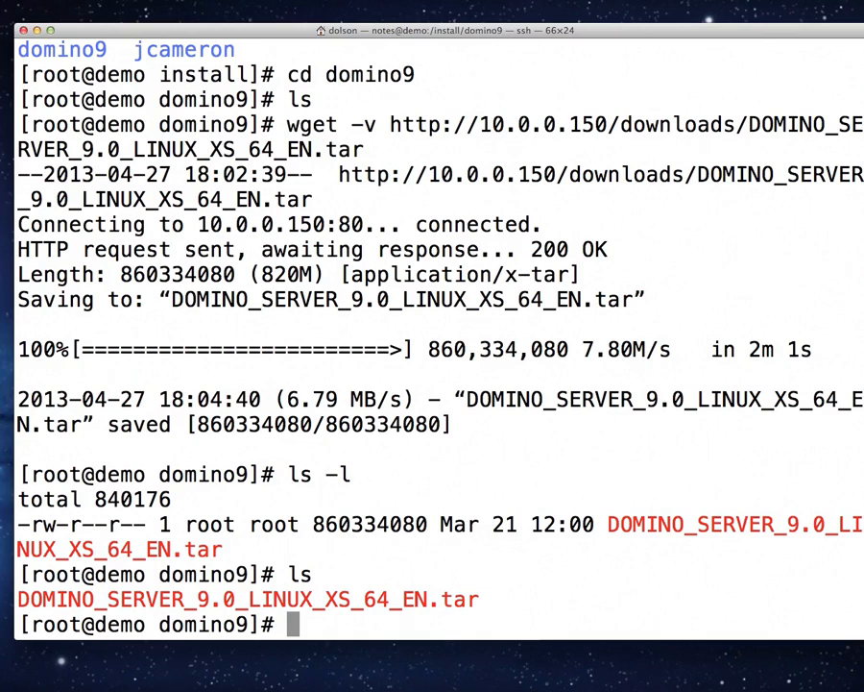
Step: Begin a tar -tvf command to list archive contents
text(tar)
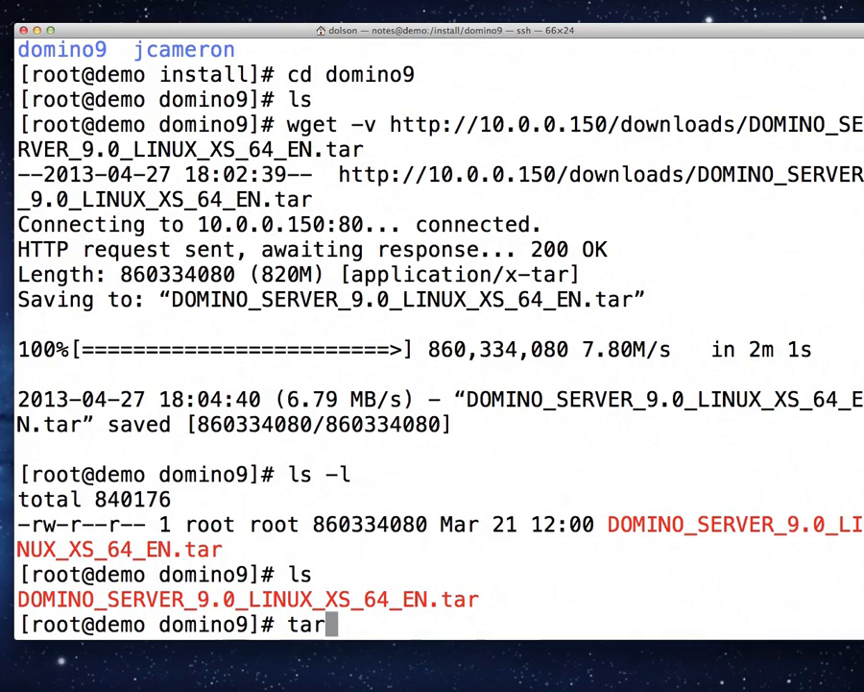
text(-)
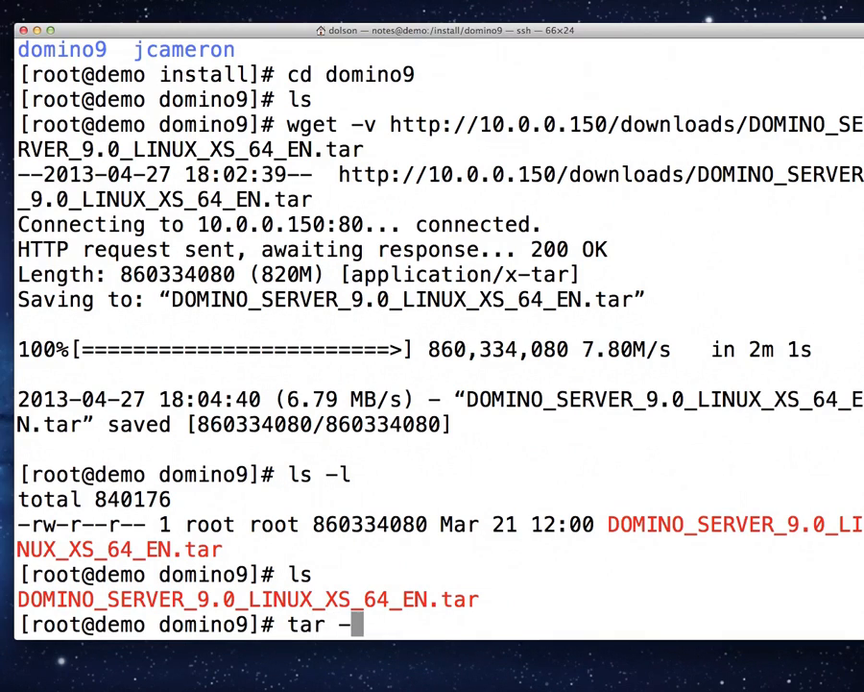
text(t -v)
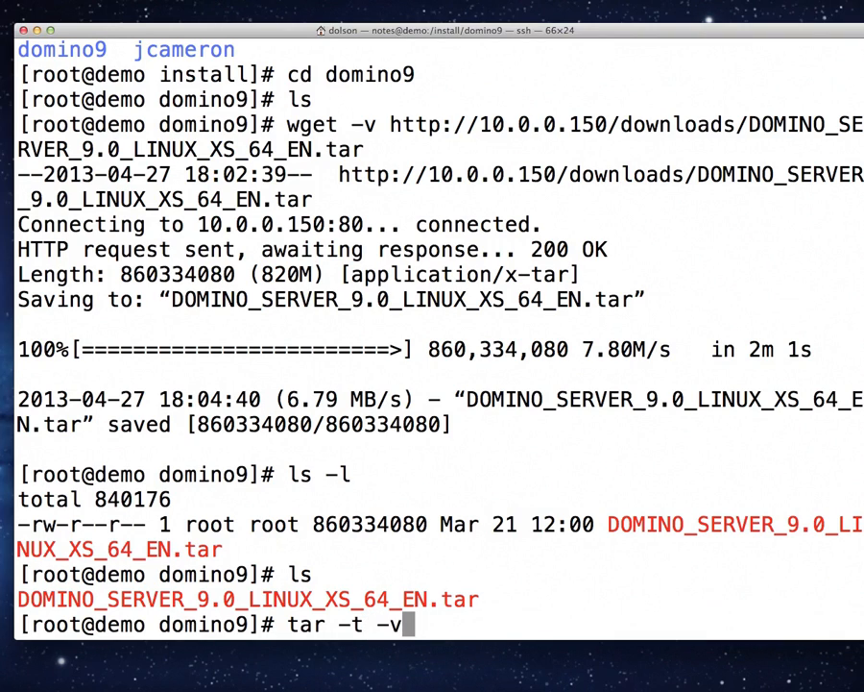
key(Backspace)
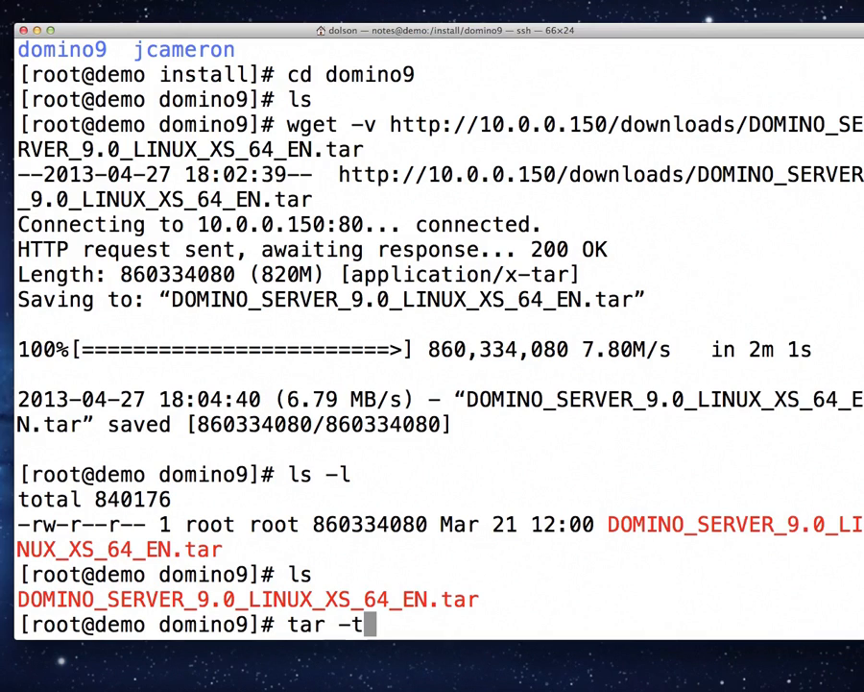
text(v)
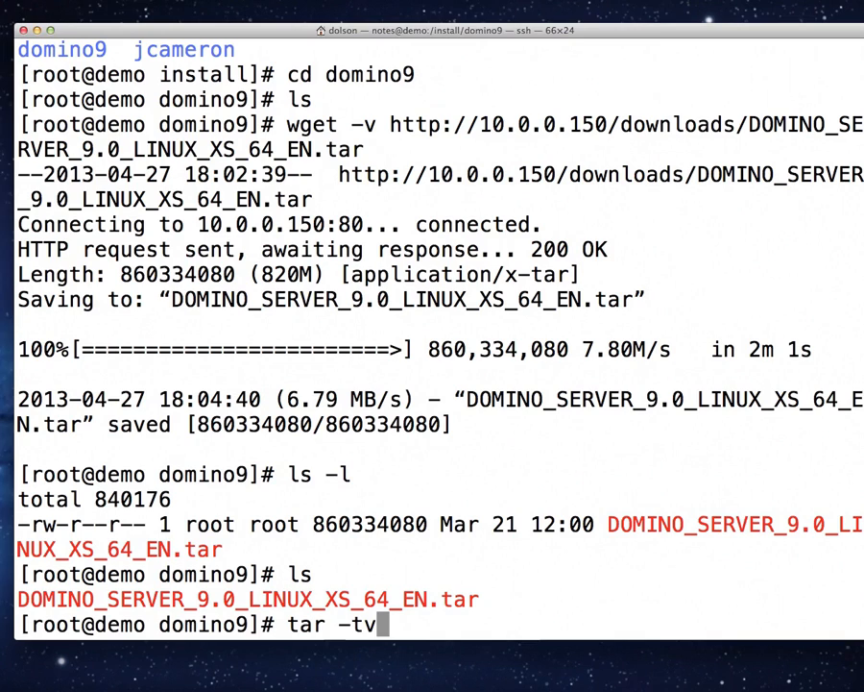
text(f)
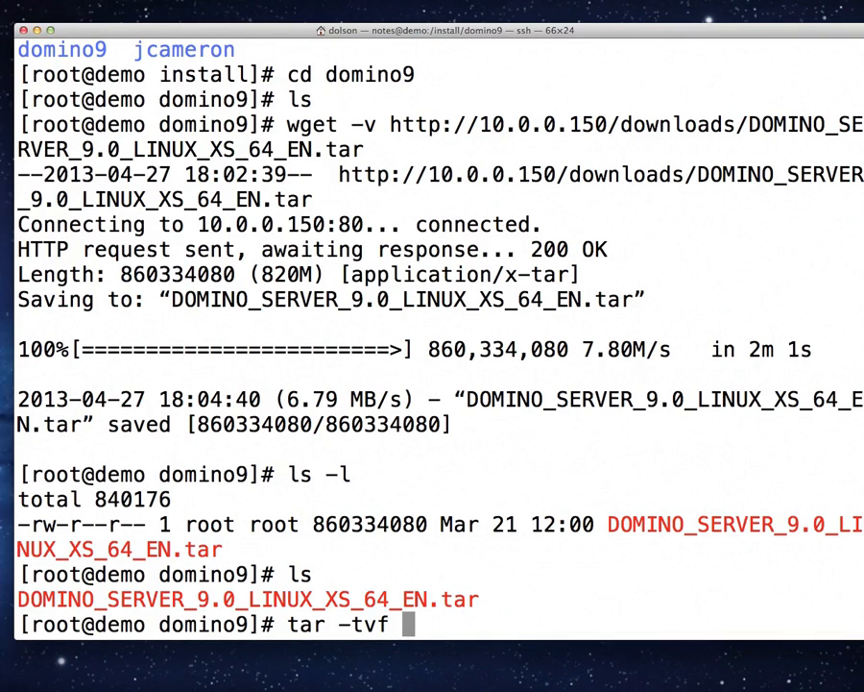
Step: Enter the Domino server archive name, retrying after the mistyped XS_63 name fails
text(DO)
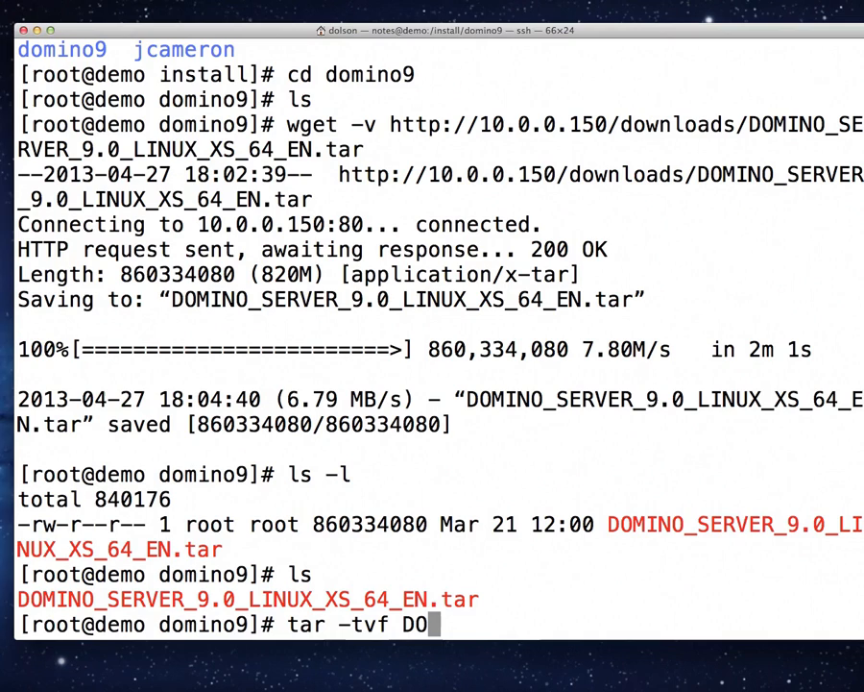
text(MINO_SERV)
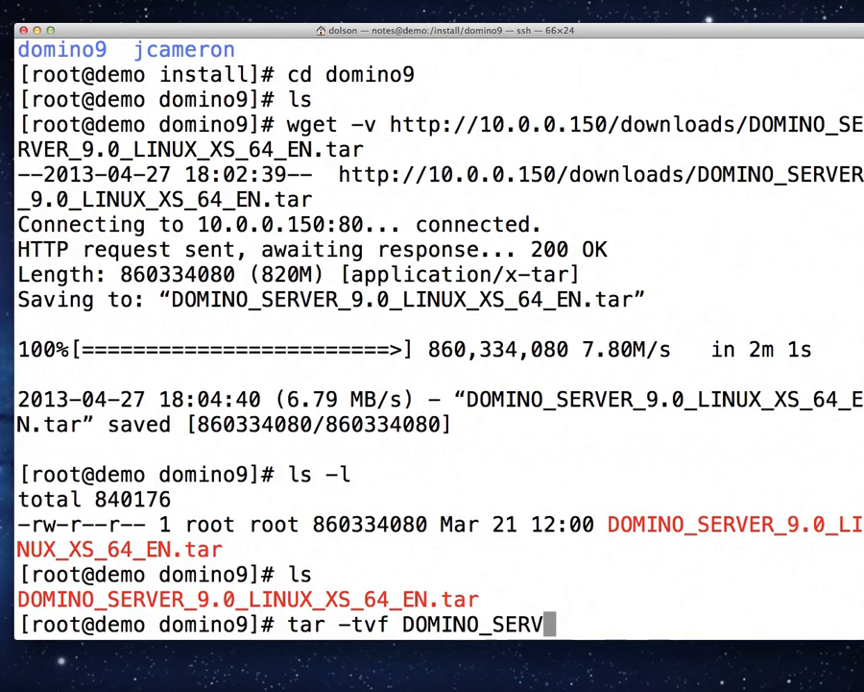
text(ER_9.0_)
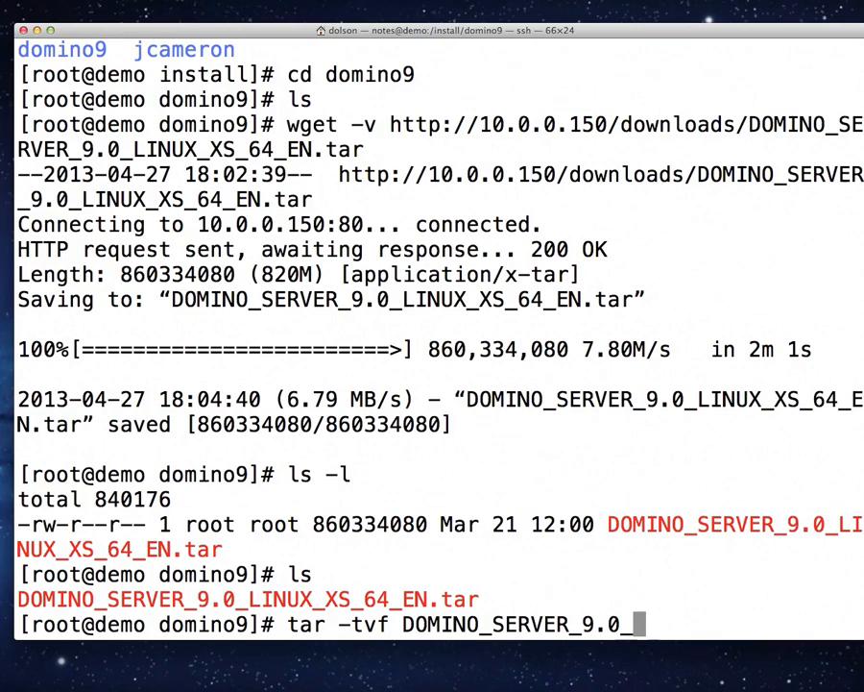
text(LINUX)
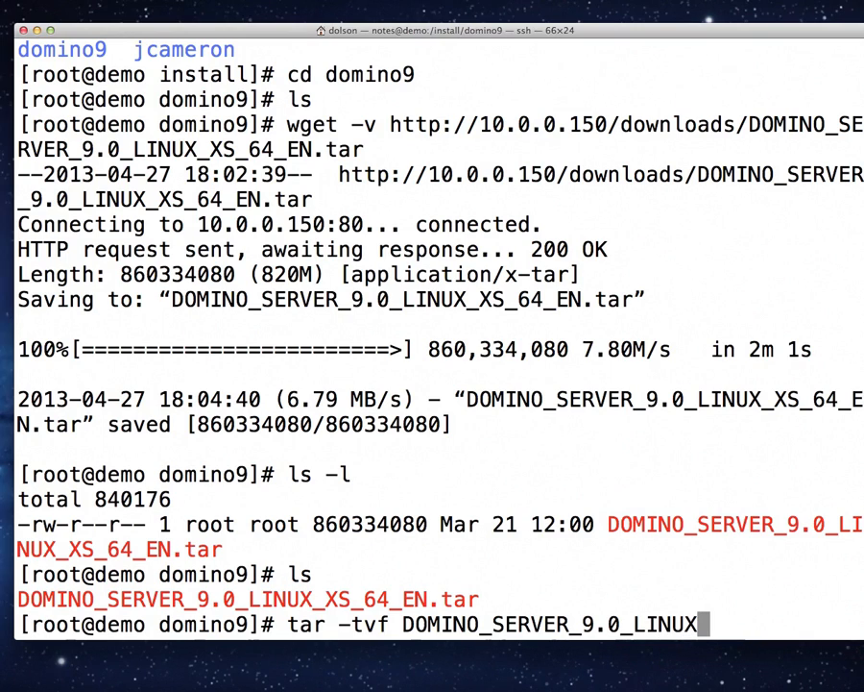
text(_EN)
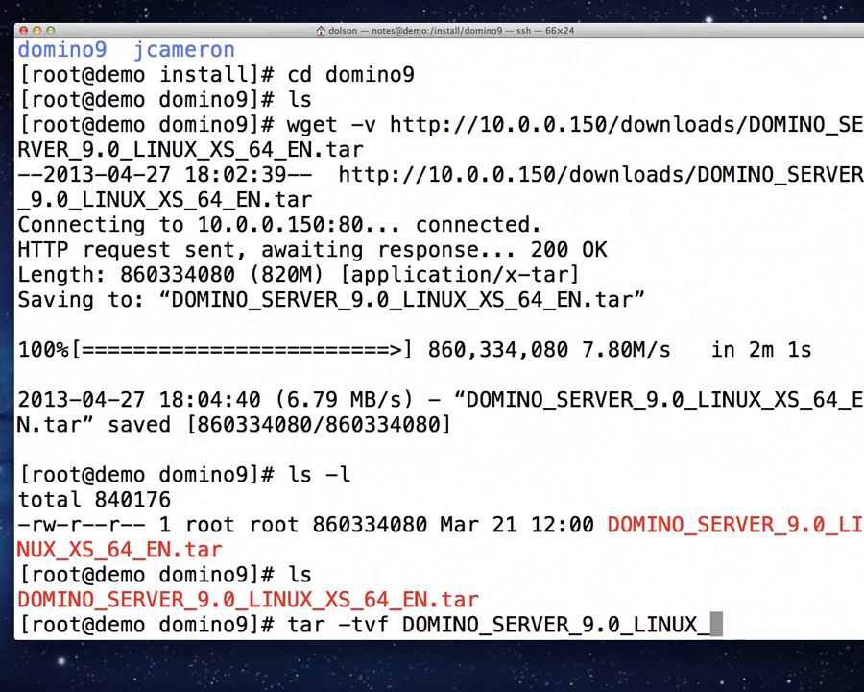
text(XS)
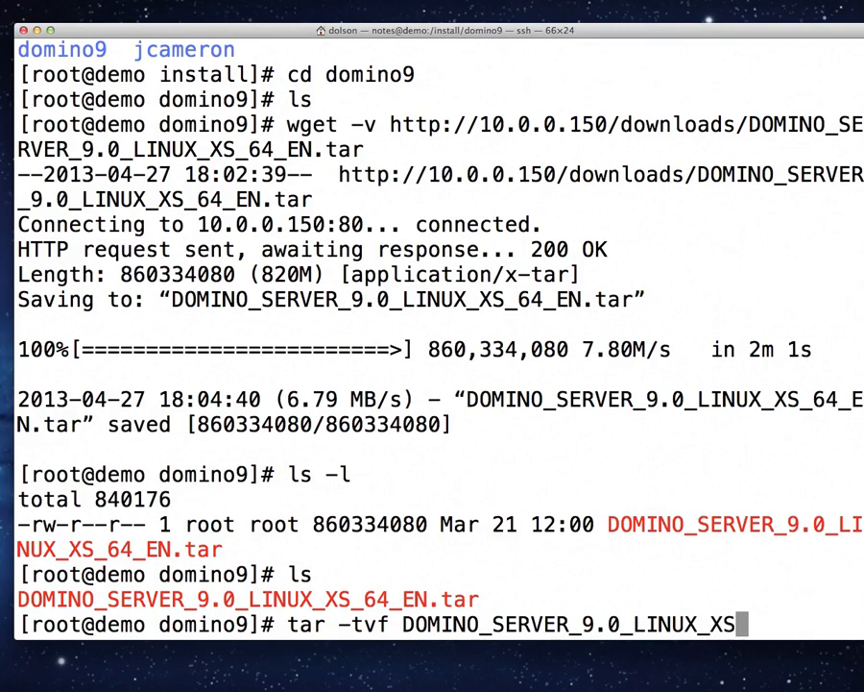
text(6)
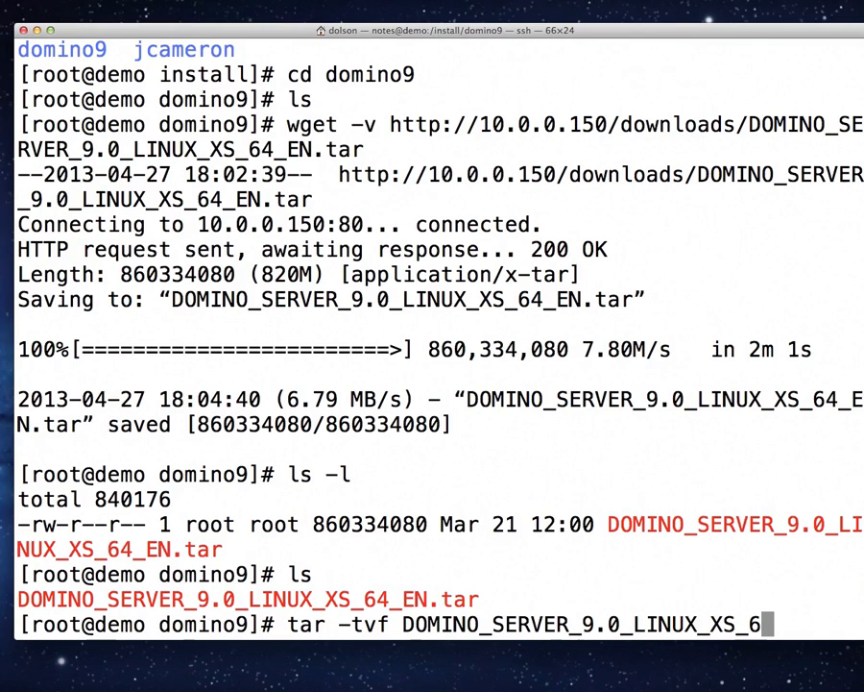
text(3)
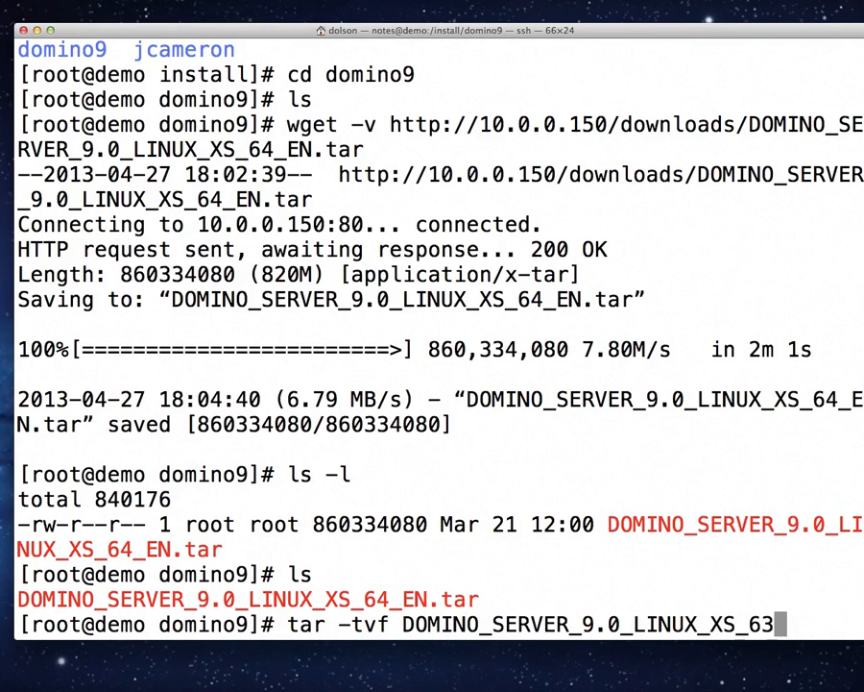
text(_EN.)
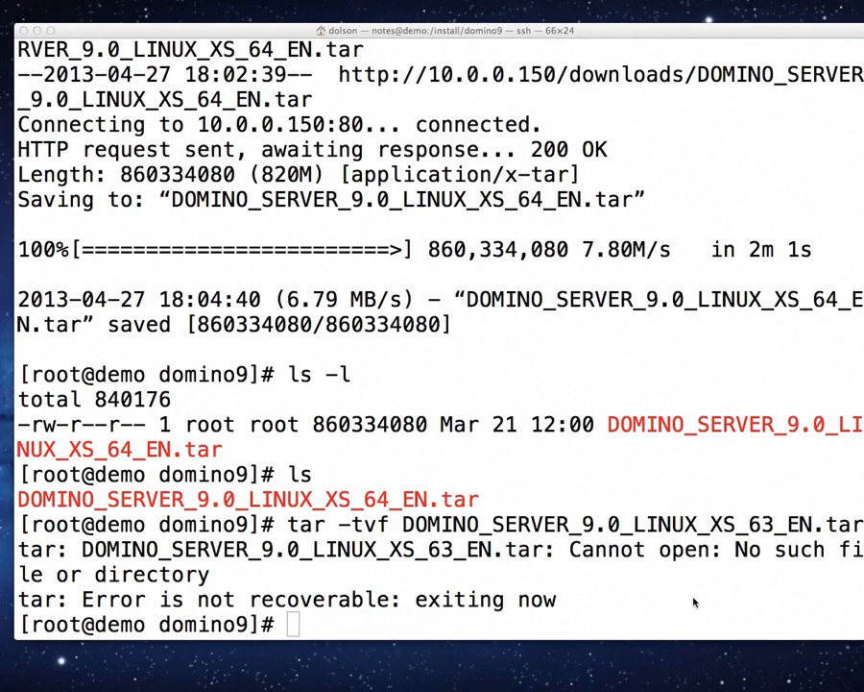
text(tar -tvf DOMINO_SERVER_9.0_LINUX_XS_63_EN.tar)
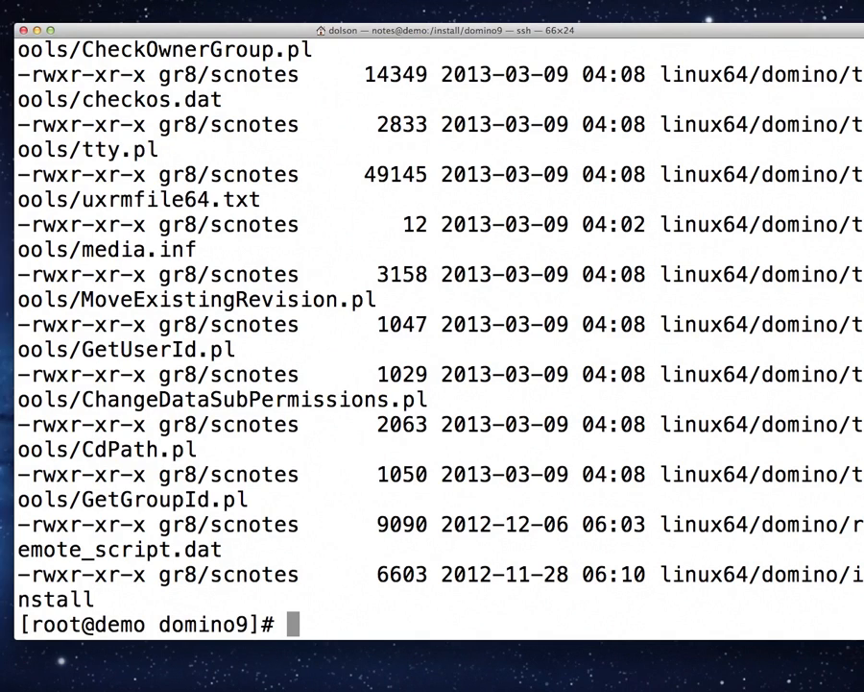
Step: Recall the tar command on DOMINO_SERVER_9.0_LINUX_XS_64_EN.tar and add x to extract
text(tar -tvf DOMINO_SERVER_9.0_LINUX_XS_64_EN.tar)
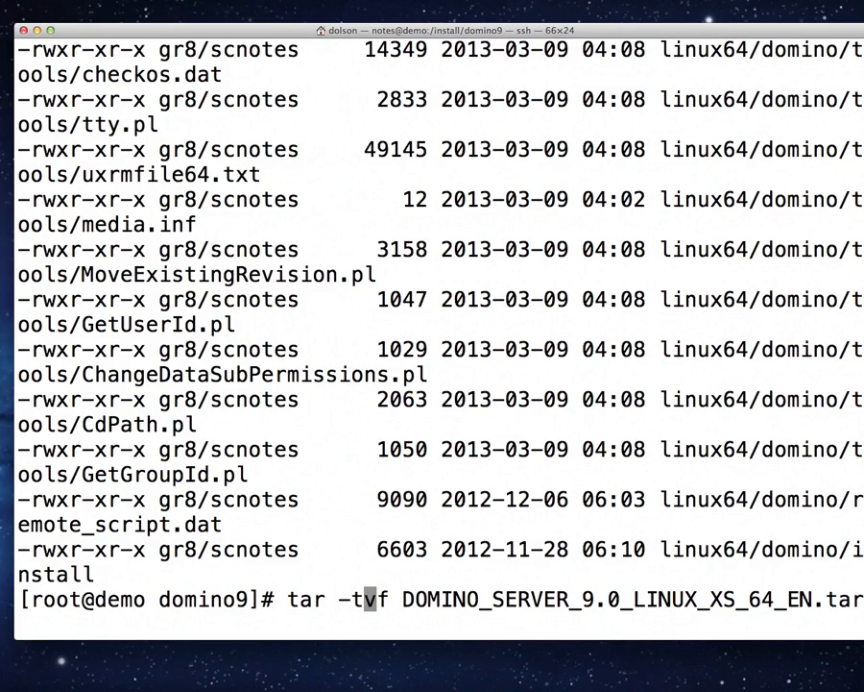
text(x)
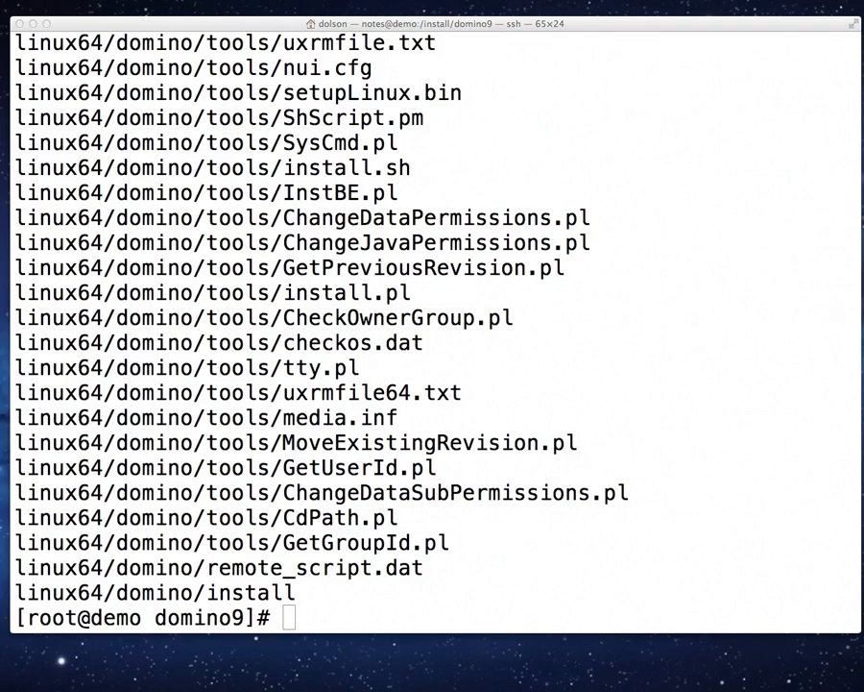
mouse_move(687, 189)
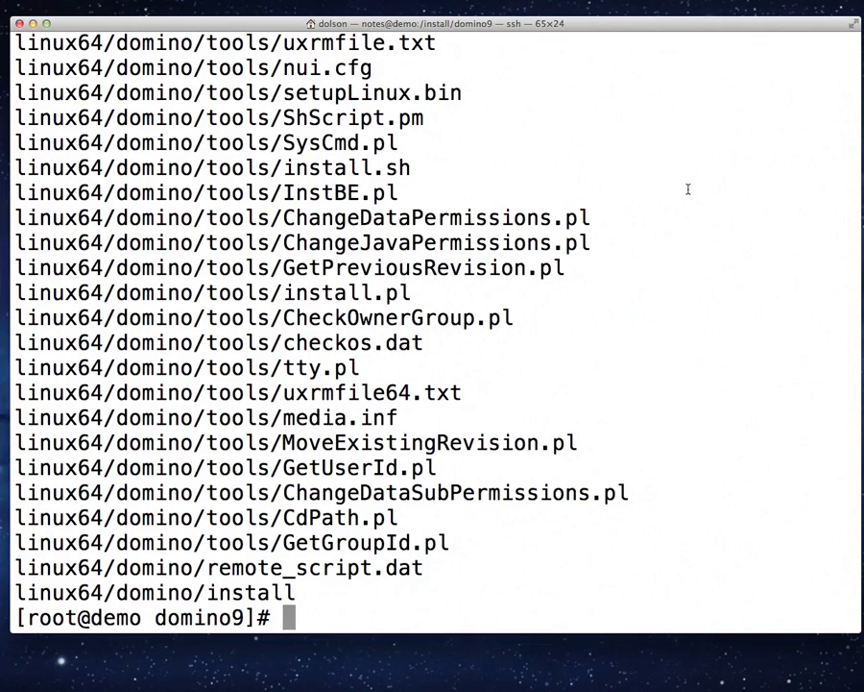
Step: Change into linux64/domino and list install, tools and unix_response.dat
text(ls)
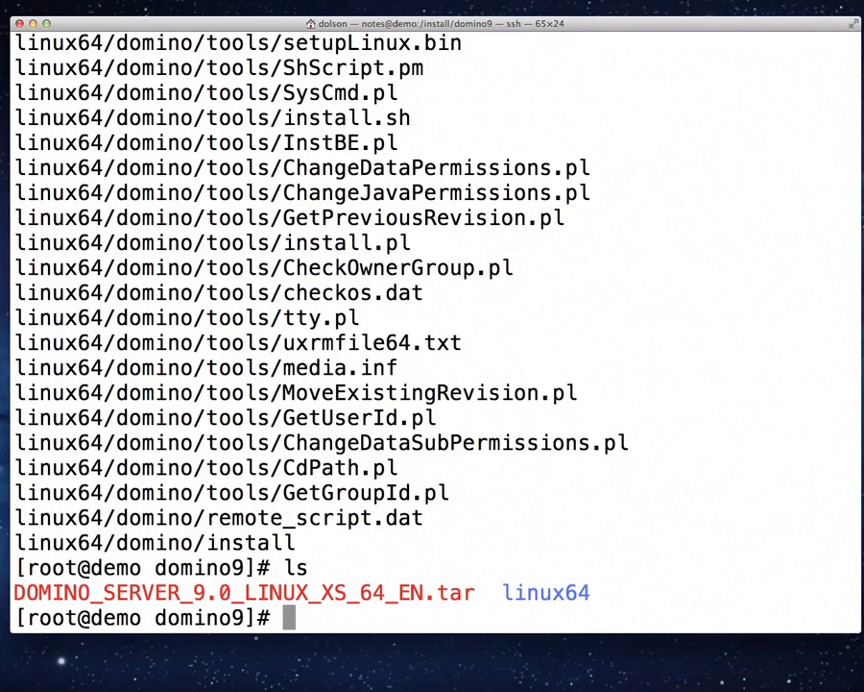
text(cd)
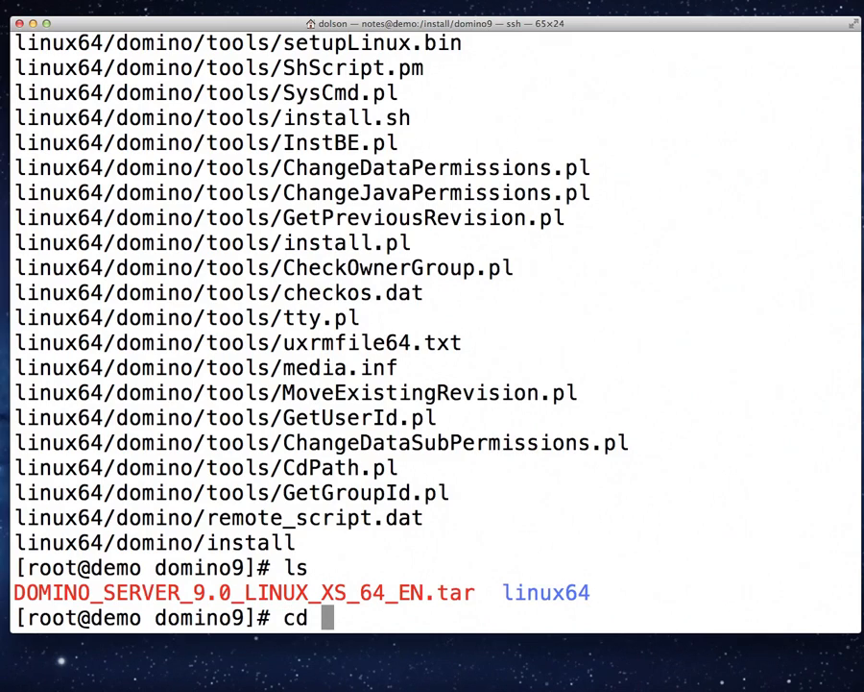
text(linux64)
text(ls)
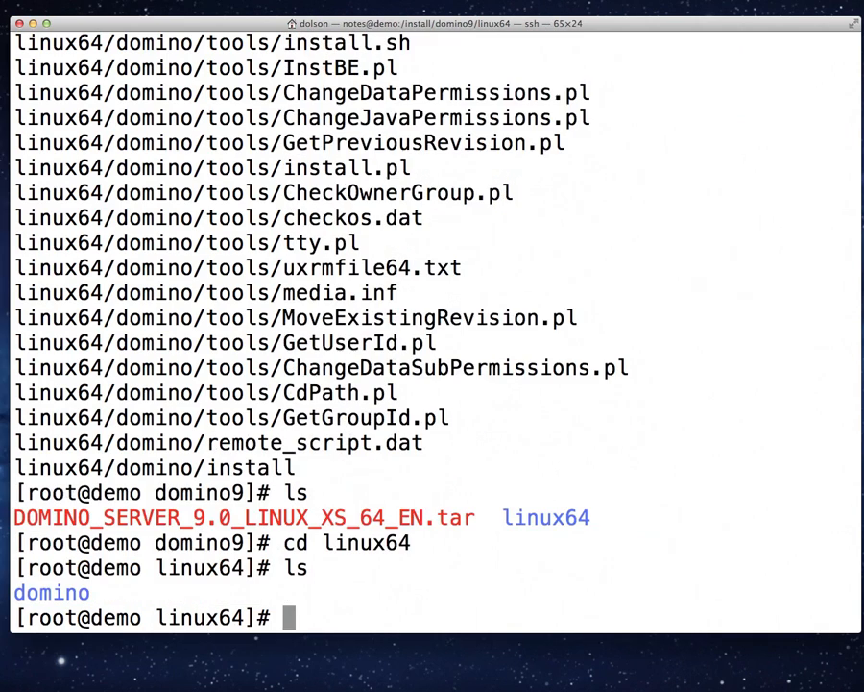
text(cd)
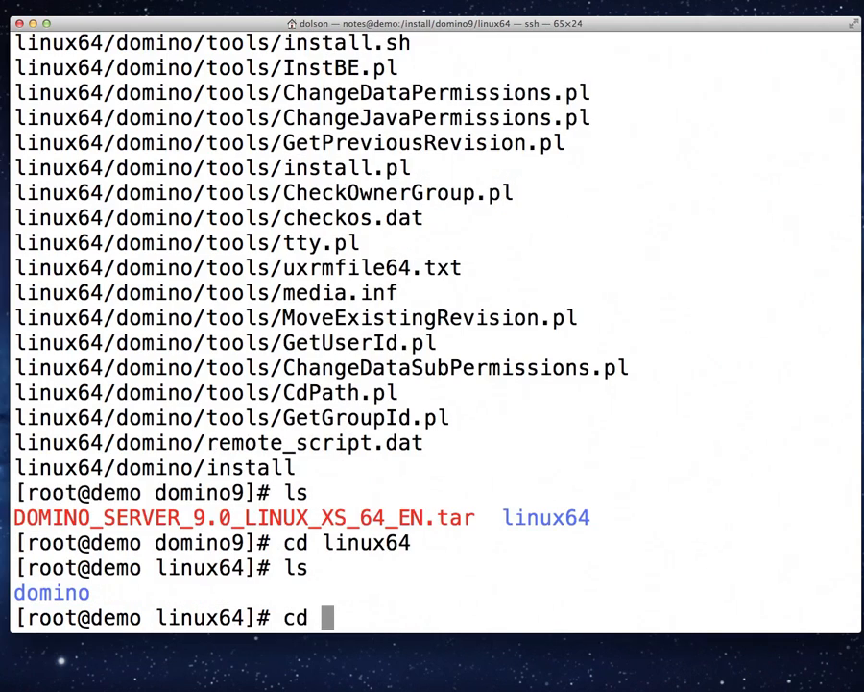
text(domino)
text(ls)
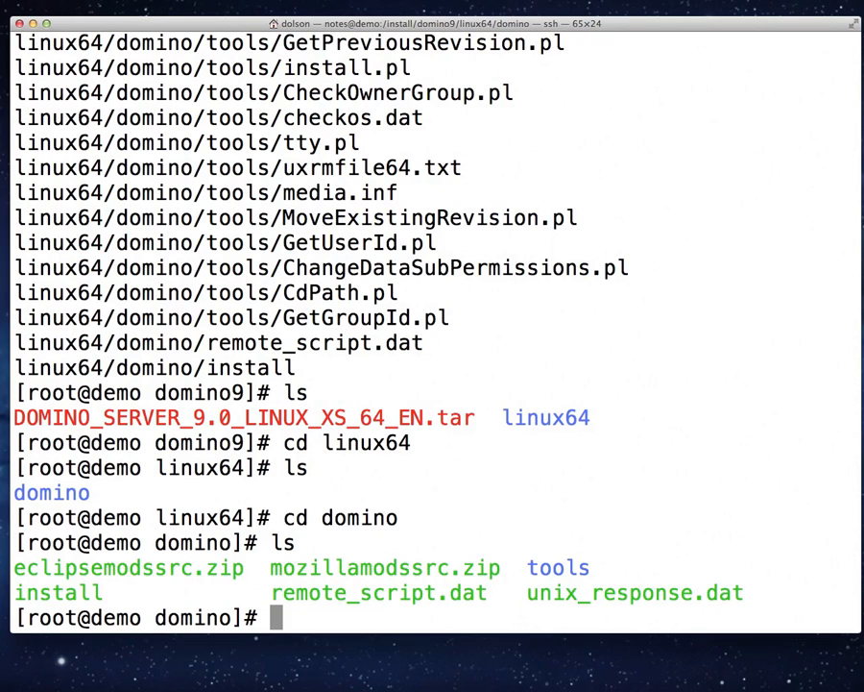
Step: Launch ./install and enter 1 to accept the Domino license agreement
text(.)
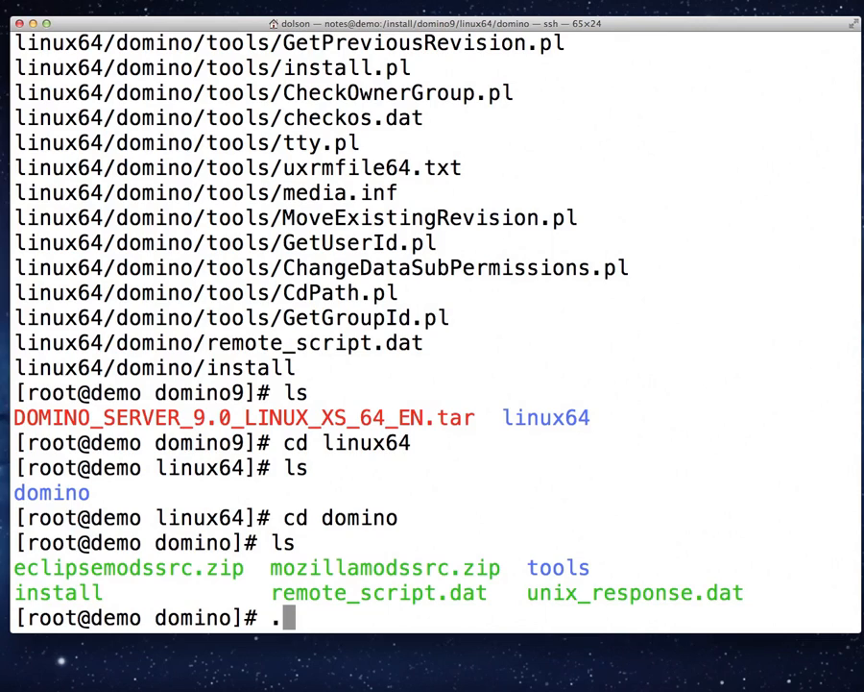
text(/)
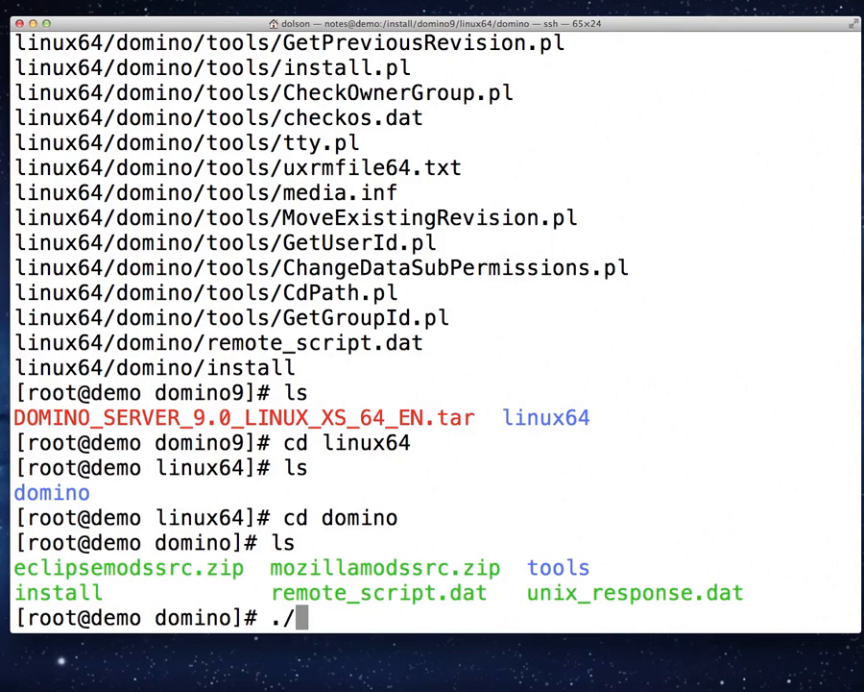
text(in)
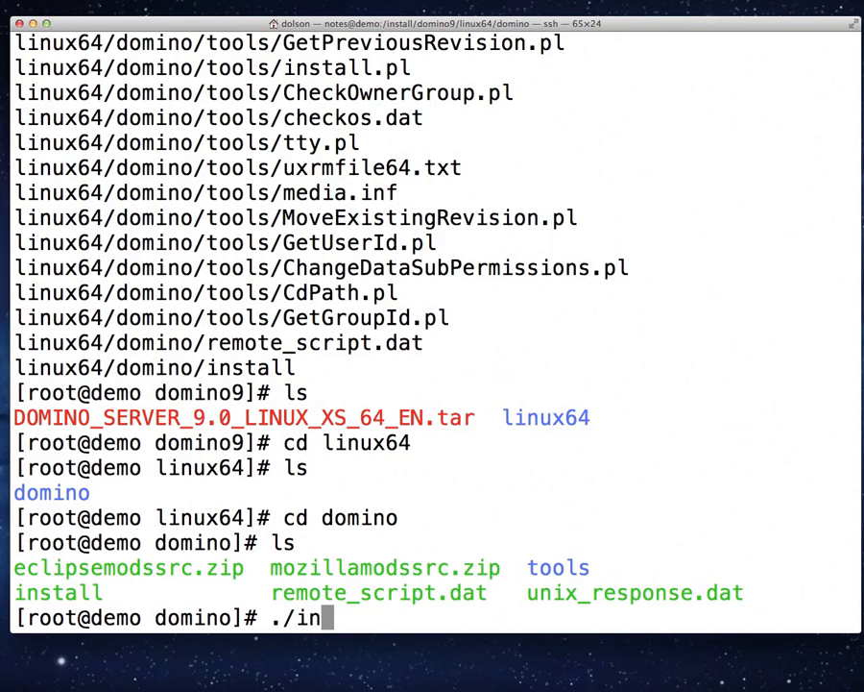
text(stall)
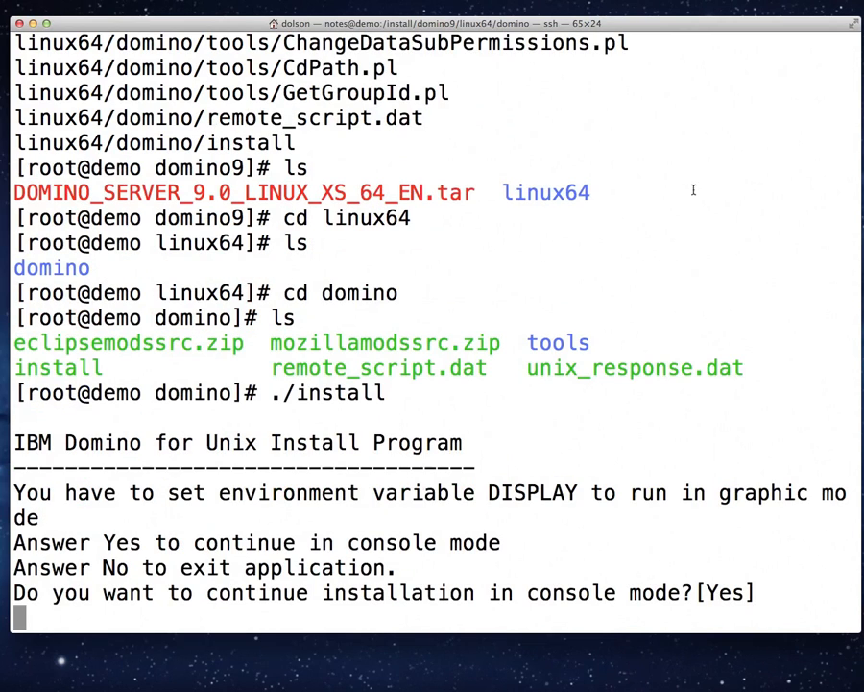
mouse_move(789, 624)
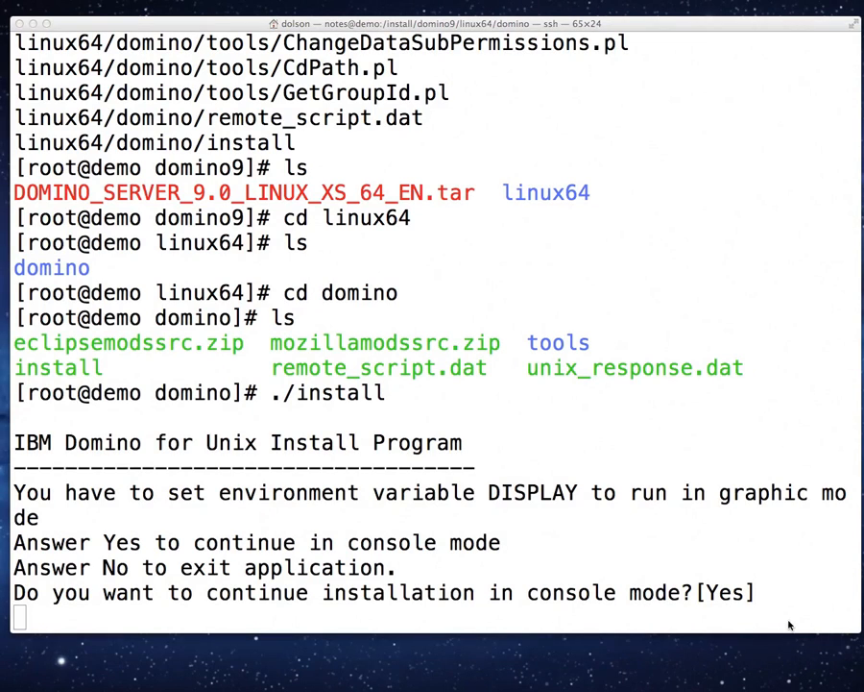
mouse_move(654, 31)
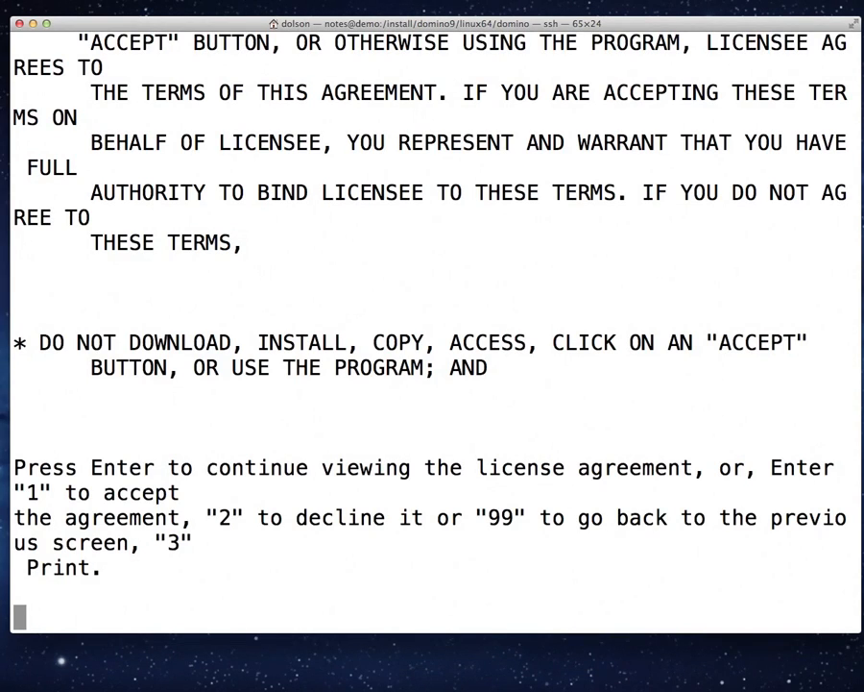
text(1)
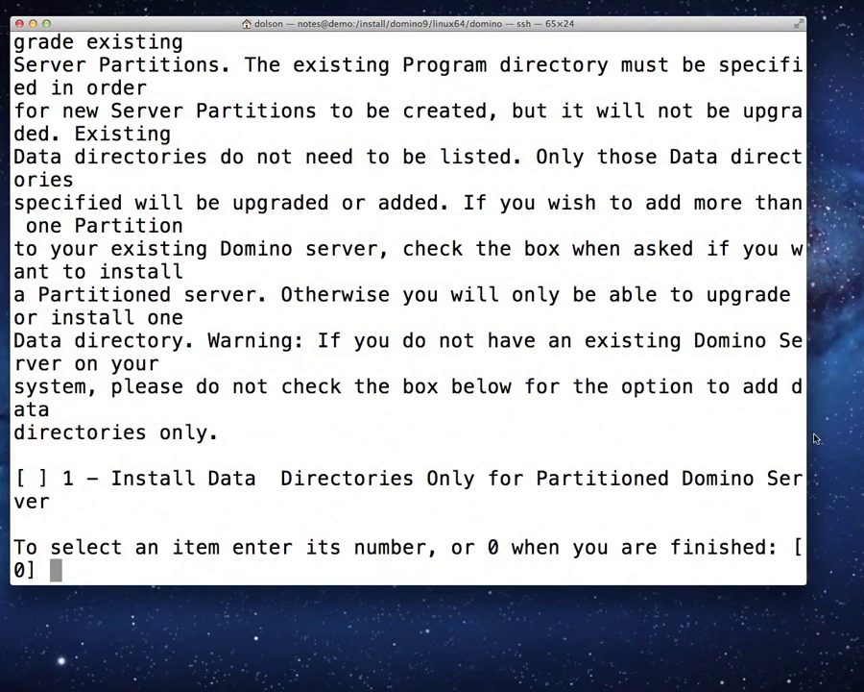
Step: Widen the Terminal window so the installer text fits
drag(805, 9, 855, 10)
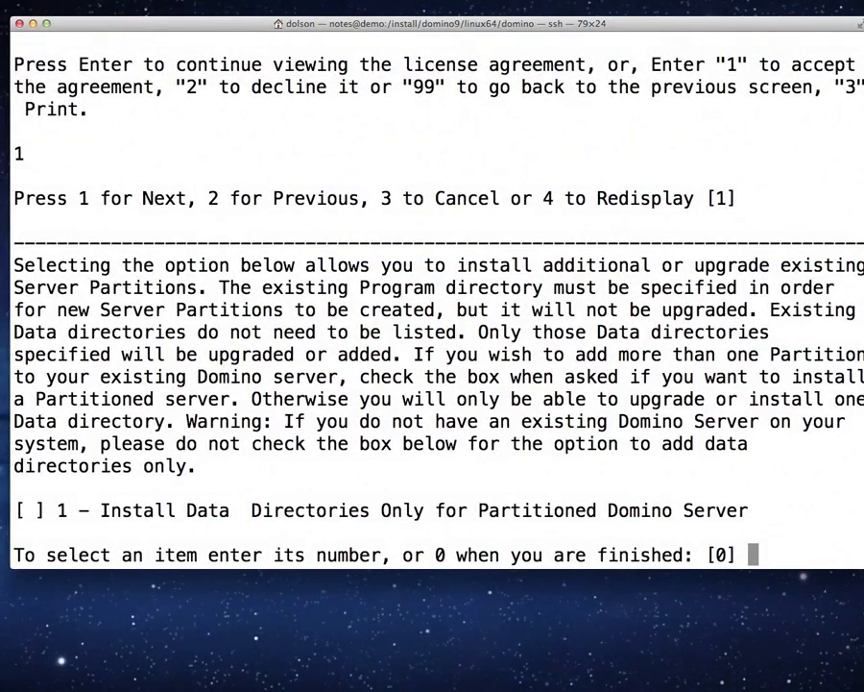
mouse_move(195, 27)
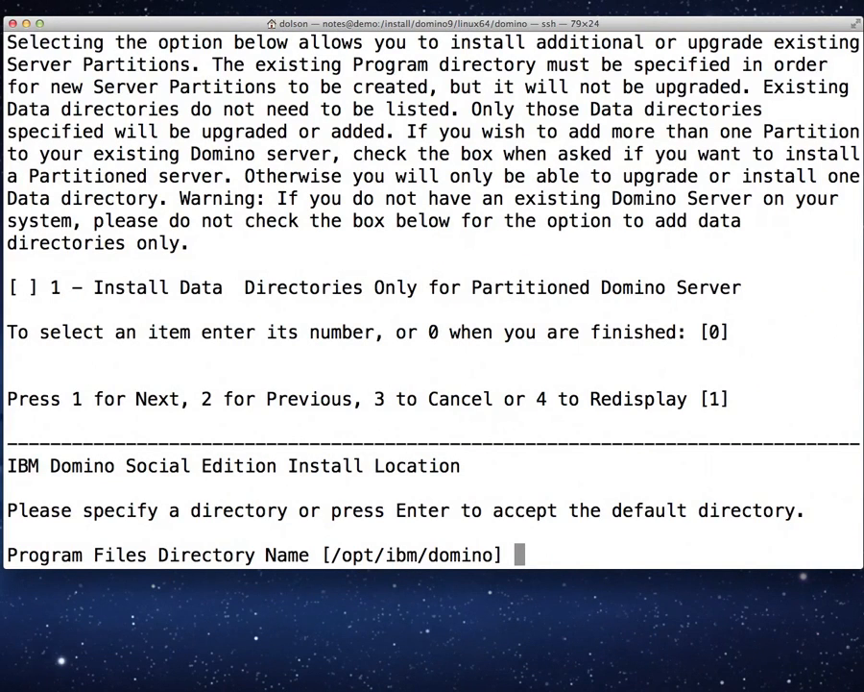
Step: Accept /opt/ibm/domino, keep non-partitioned, and enter /local/demo/dominodata for data
key(Return)
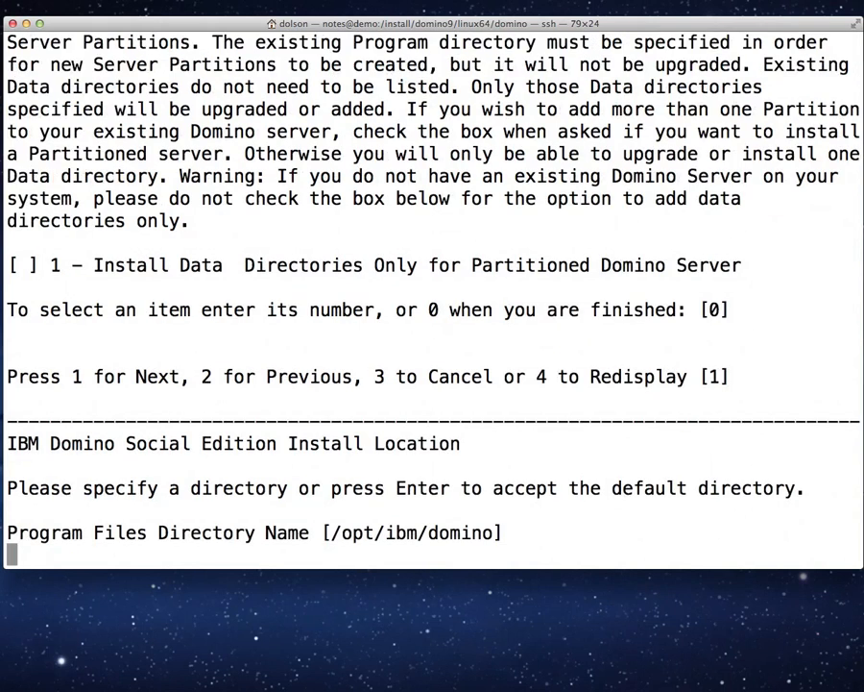
key(enter)
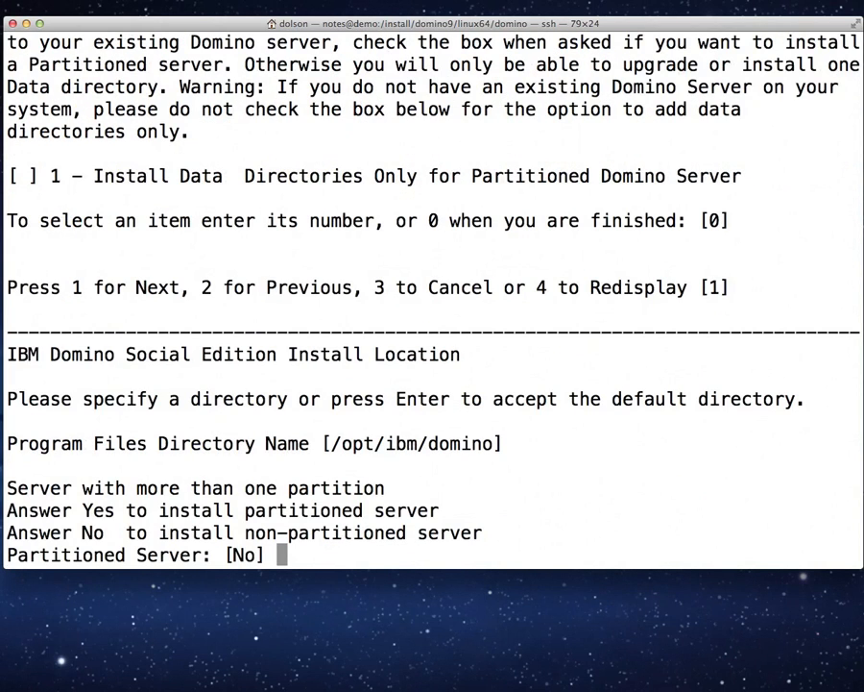
key(enter)
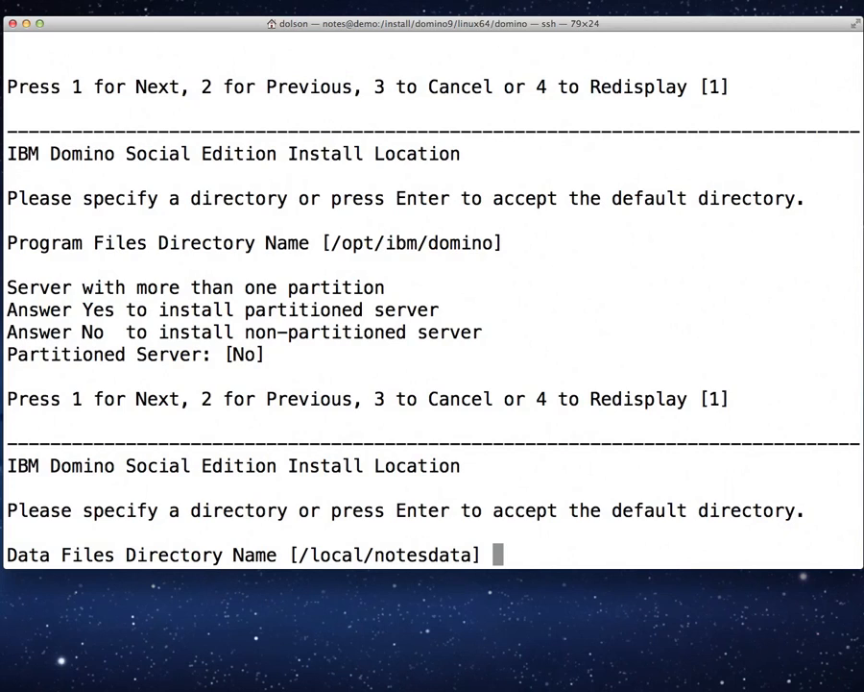
text(/)
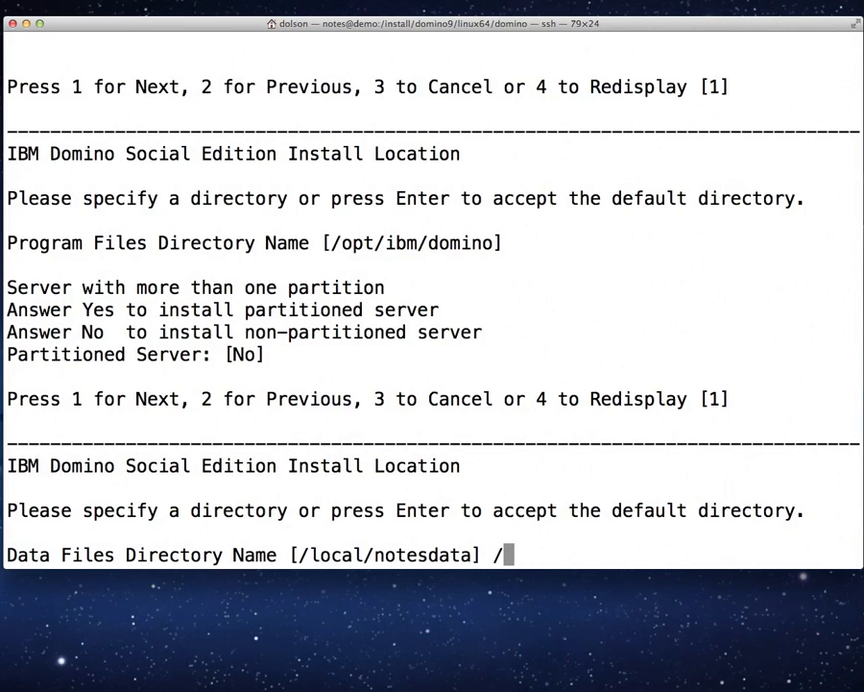
text(local/)
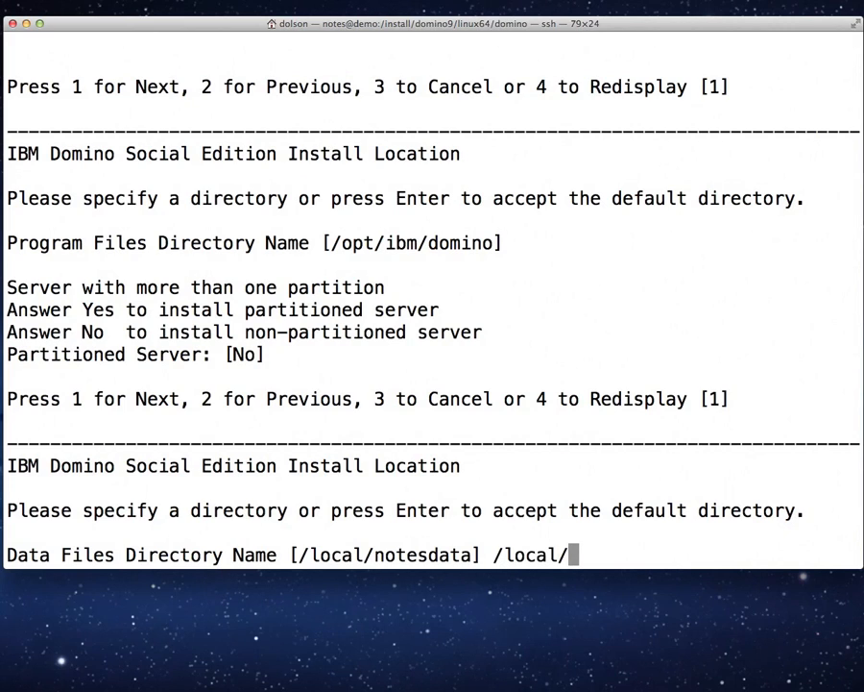
text(dem)
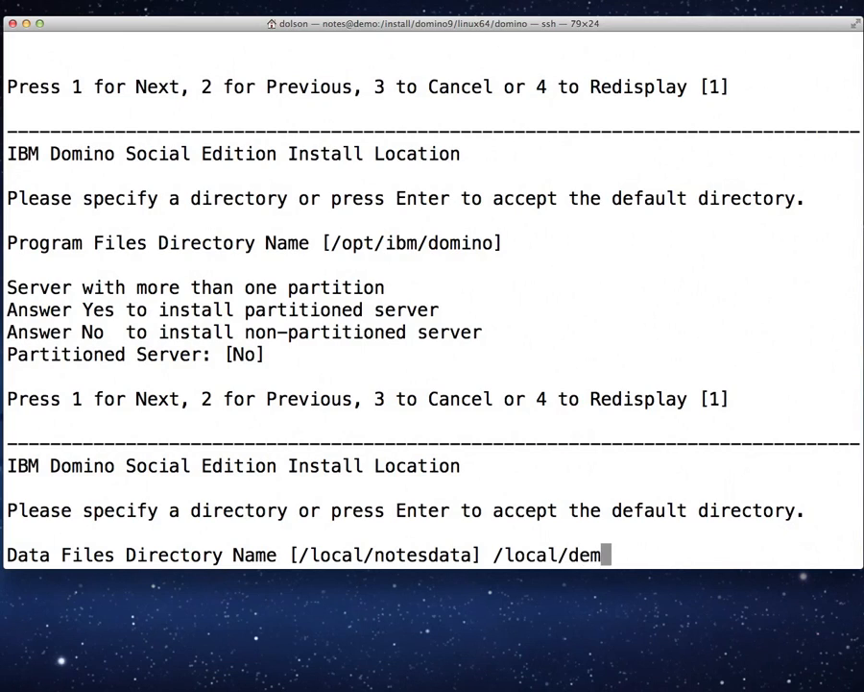
text(o/)
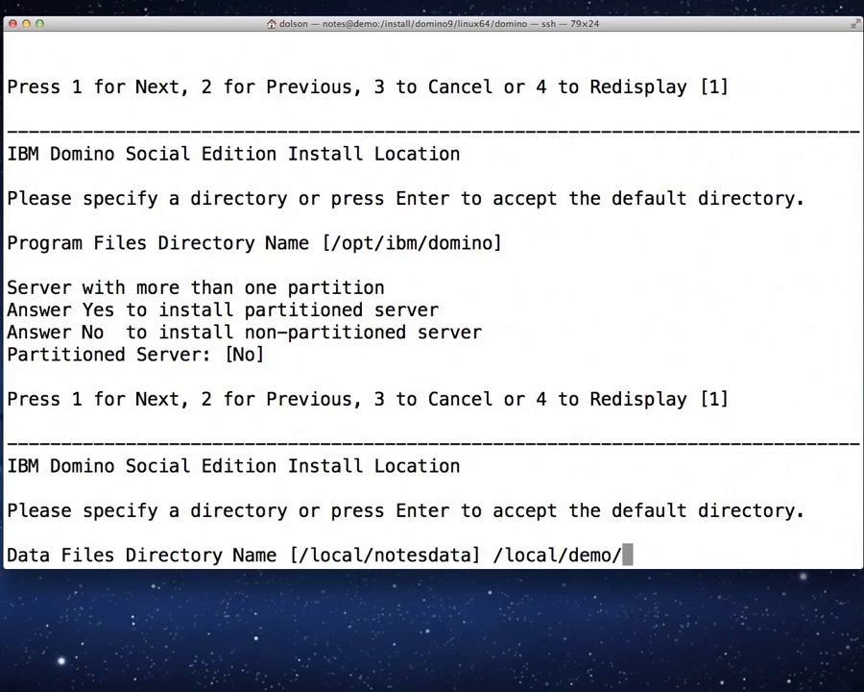
text(domi)
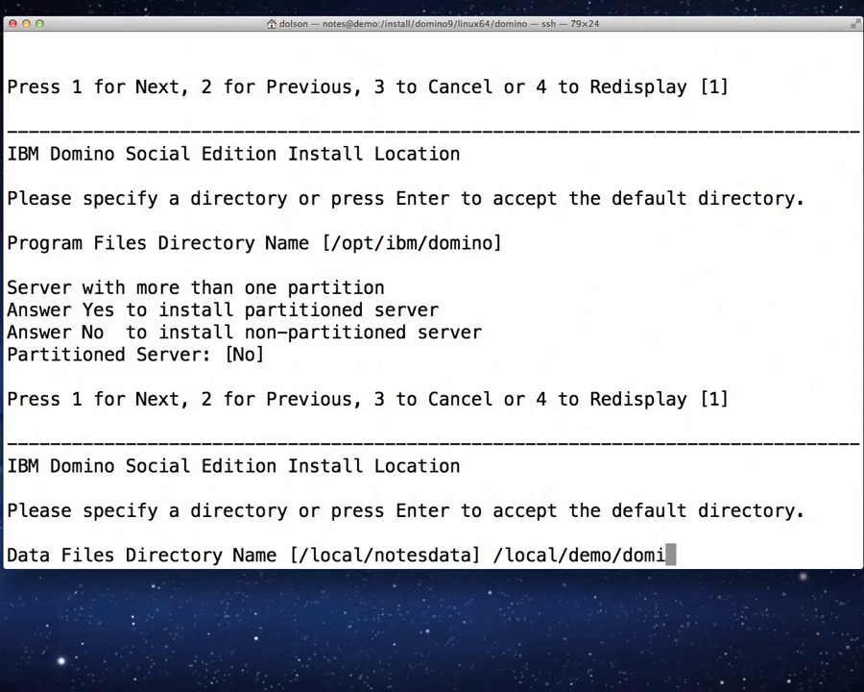
text(nodata)
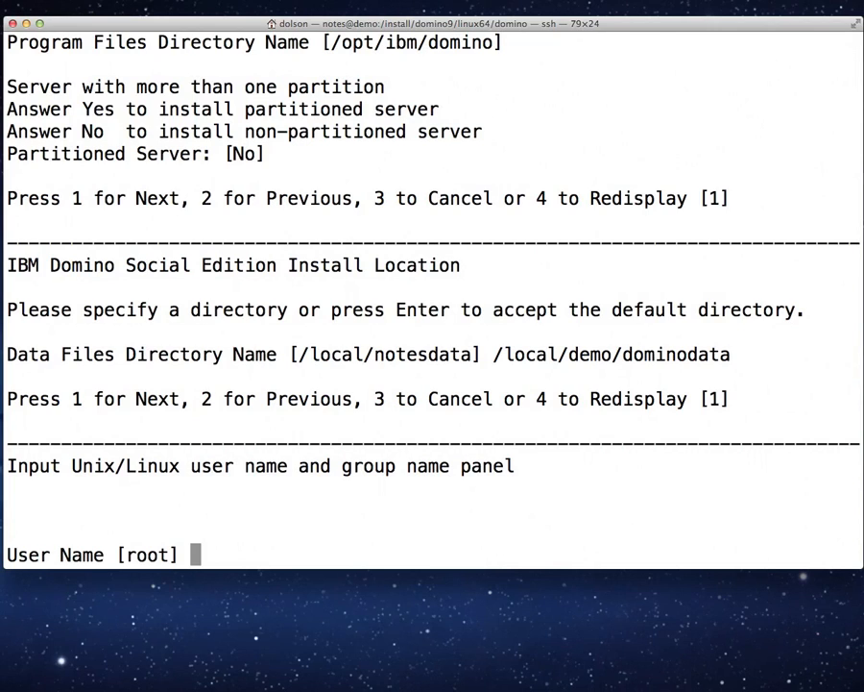
Step: Enter 'notes' as the Unix user name and type the group name
text(notes)
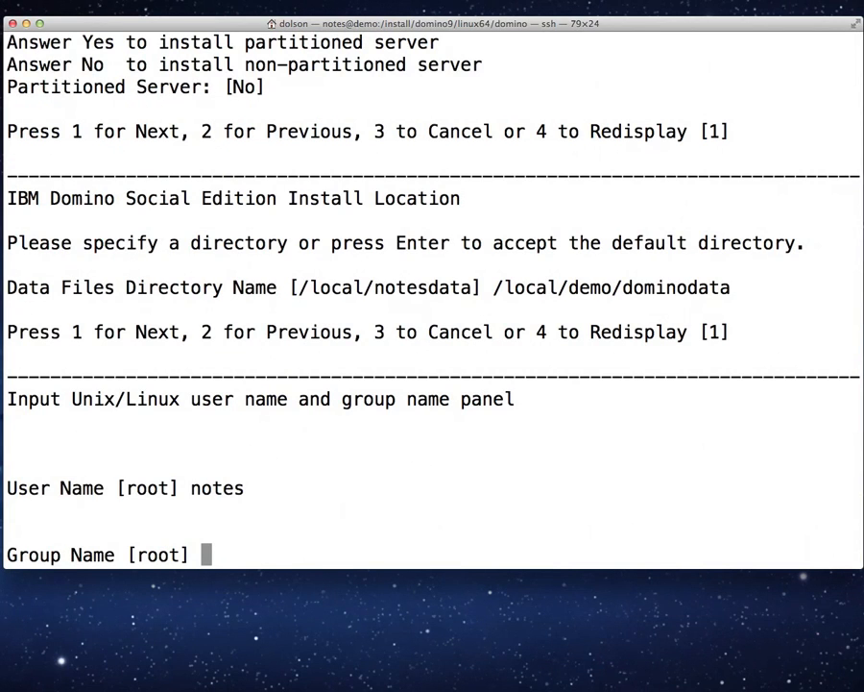
text(domi)
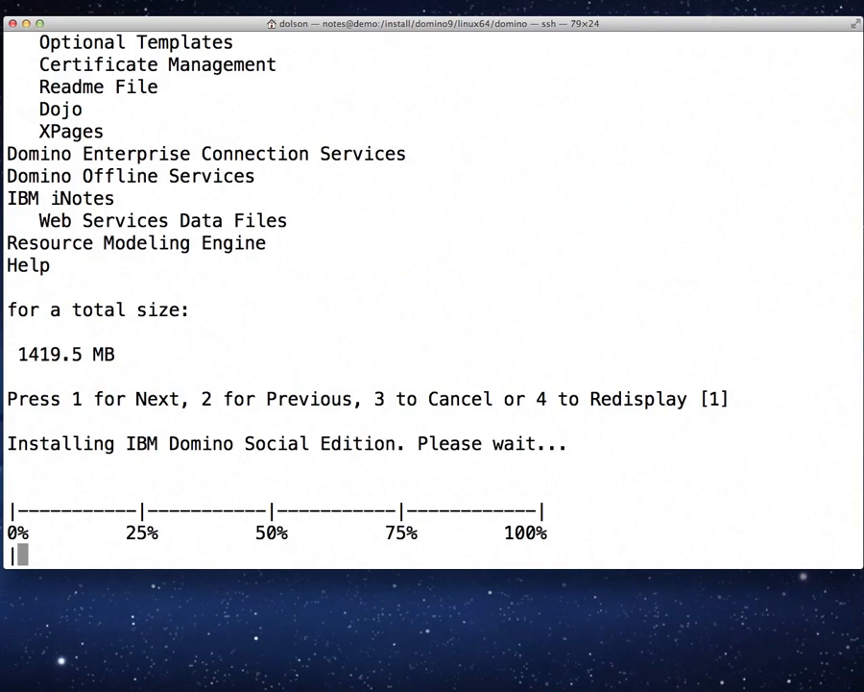
mouse_move(367, 626)
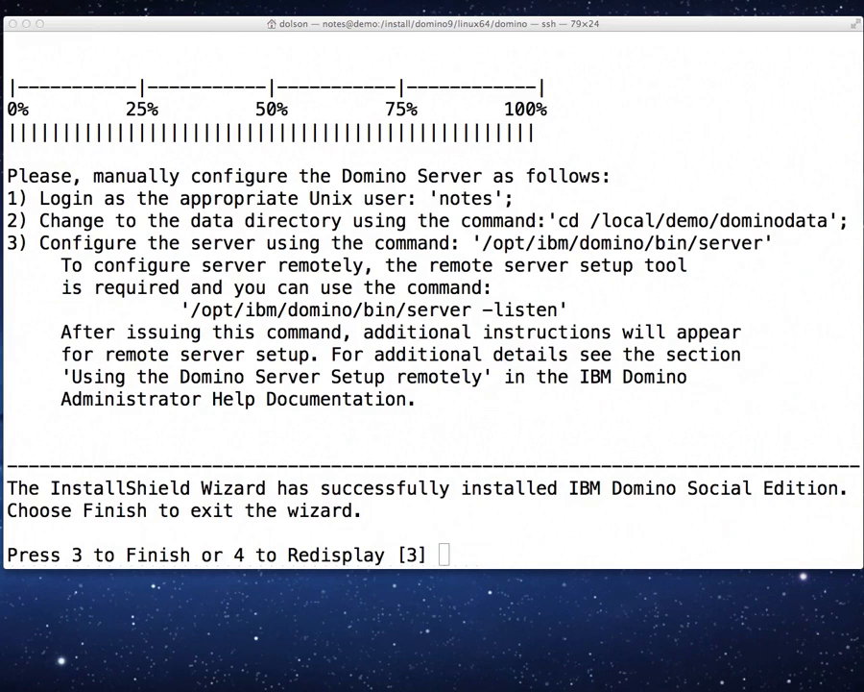
mouse_move(634, 175)
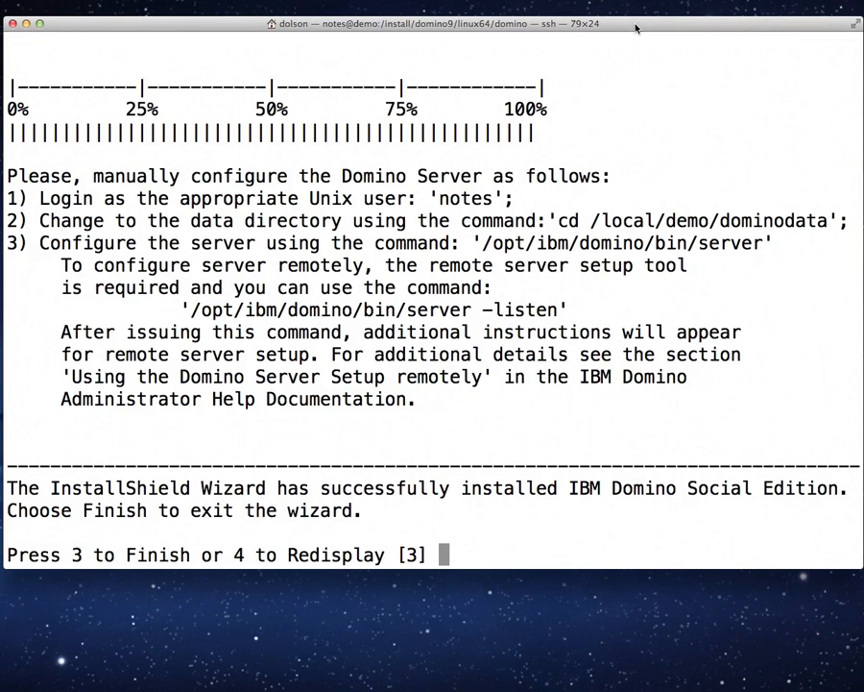
mouse_move(621, 19)
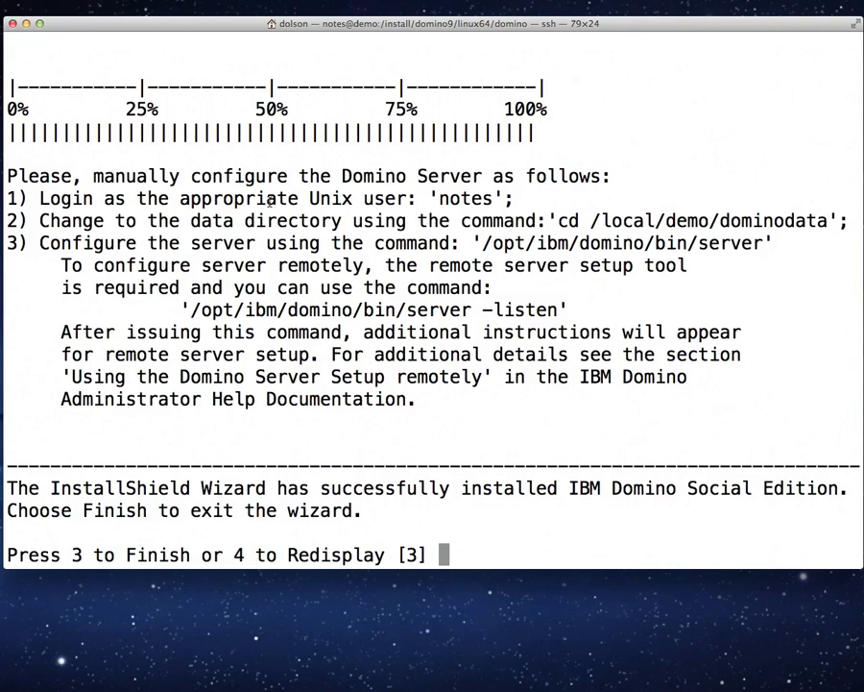
mouse_move(519, 281)
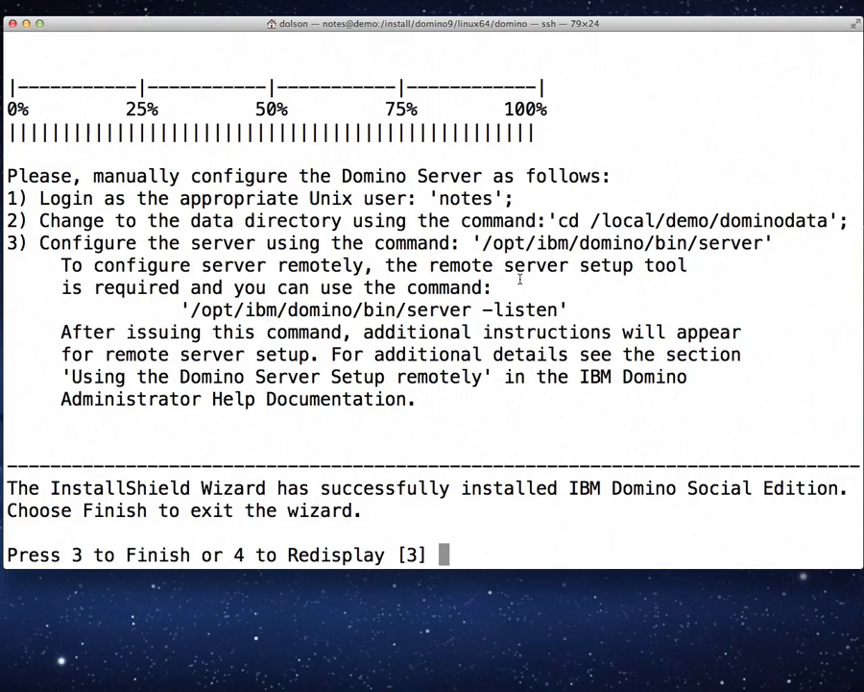
Step: Finish and exit the InstallShield wizard, returning to the root shell
key(enter)
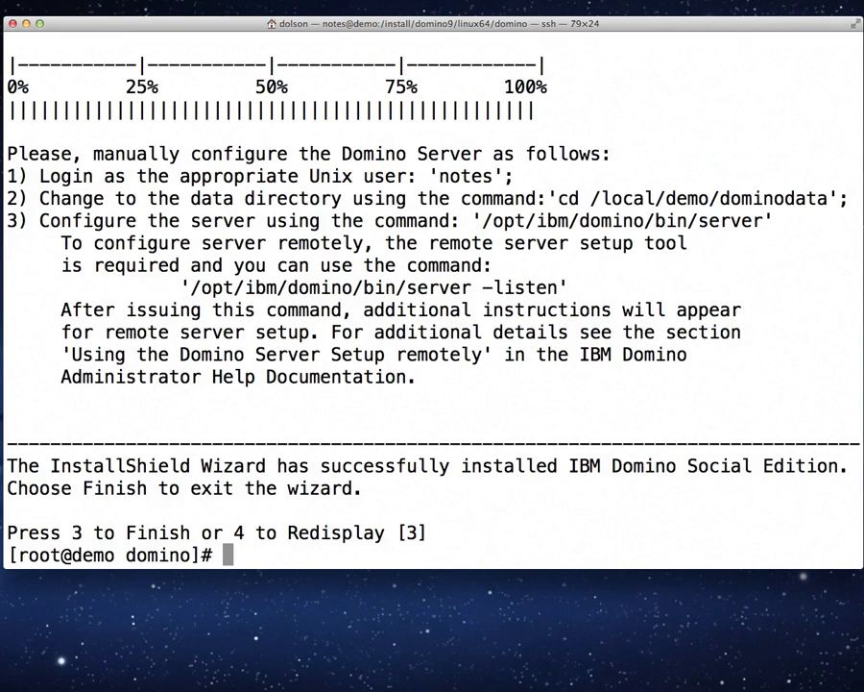
Step: Exit the root shell and change into /local/demo/dominodata as the notes user
text(exit)
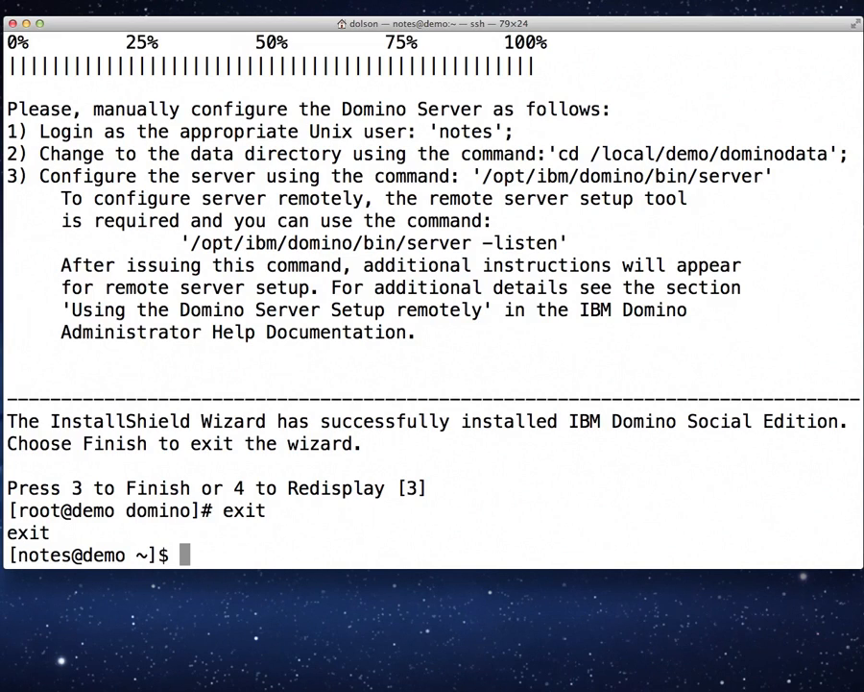
text(cd /)
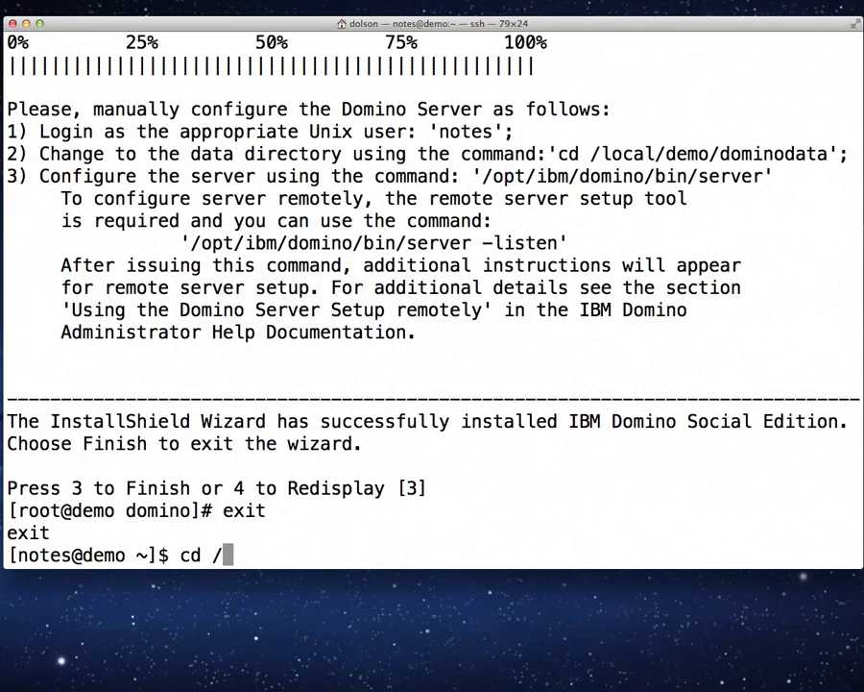
text(no)
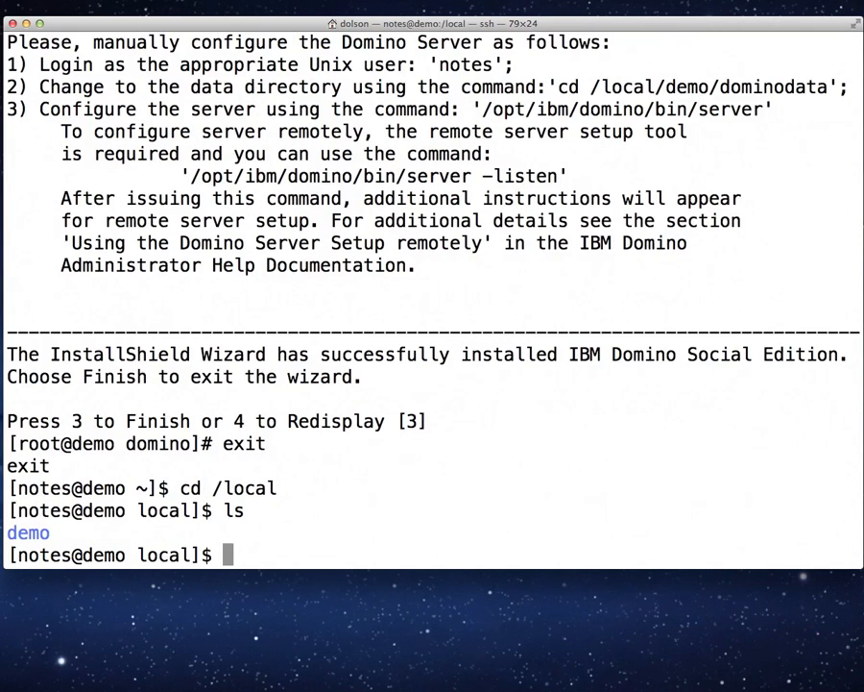
text(cd demo)
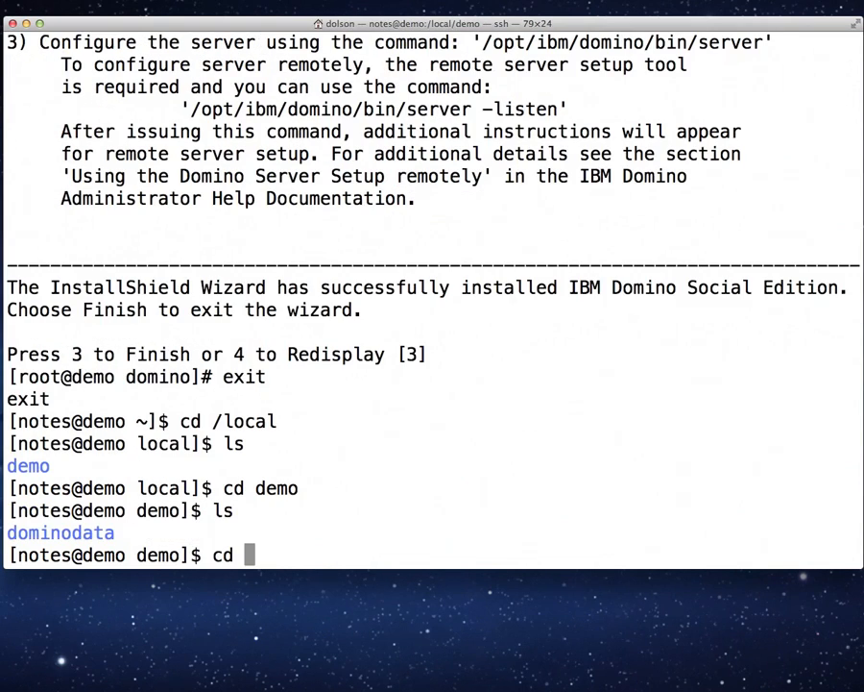
text(dominodata)
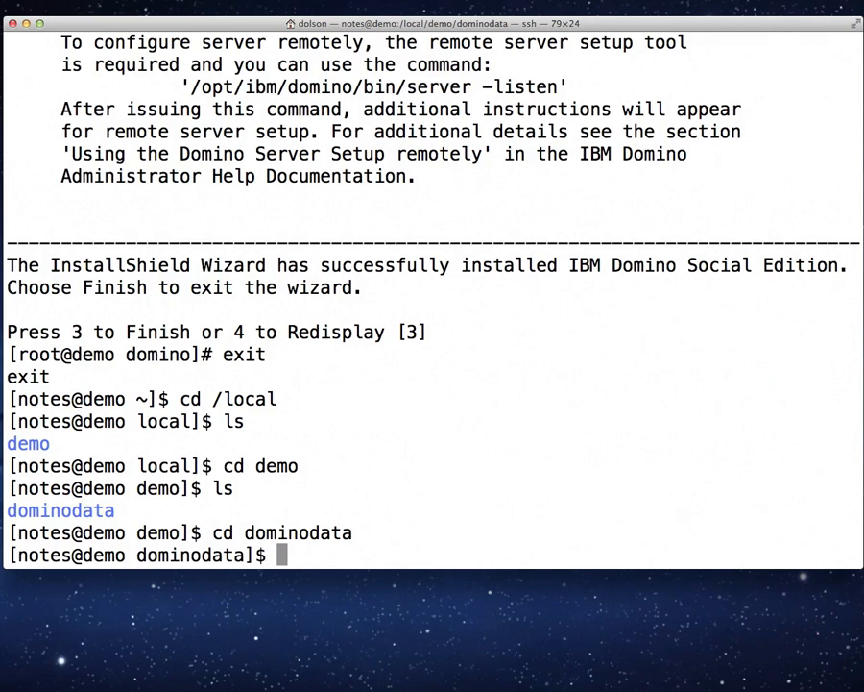
Step: Enter the command /opt/ibm/domino/bin/server -listen at the dominodata prompt
text(/i)
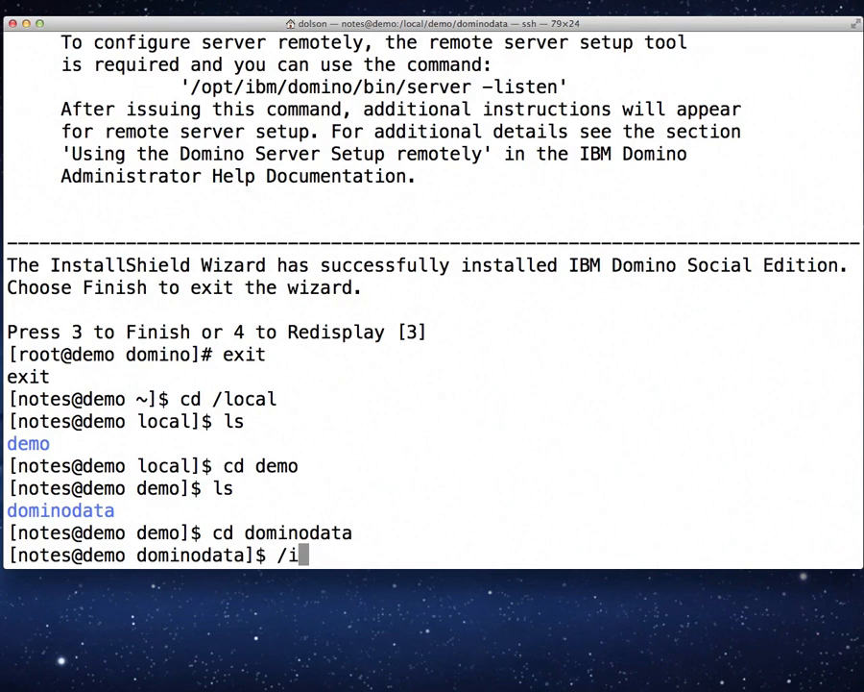
text(o)
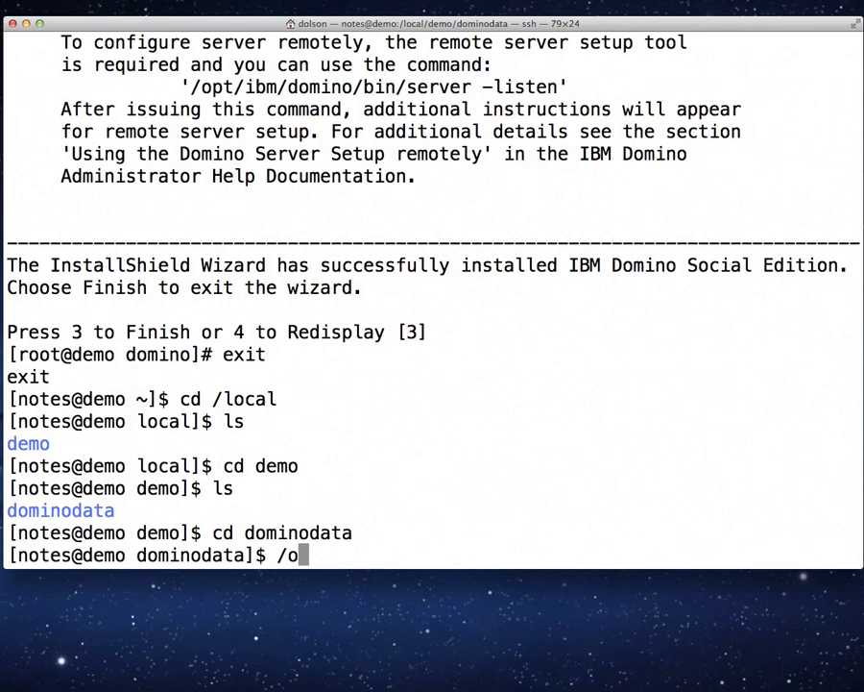
text(pt/ibm/)
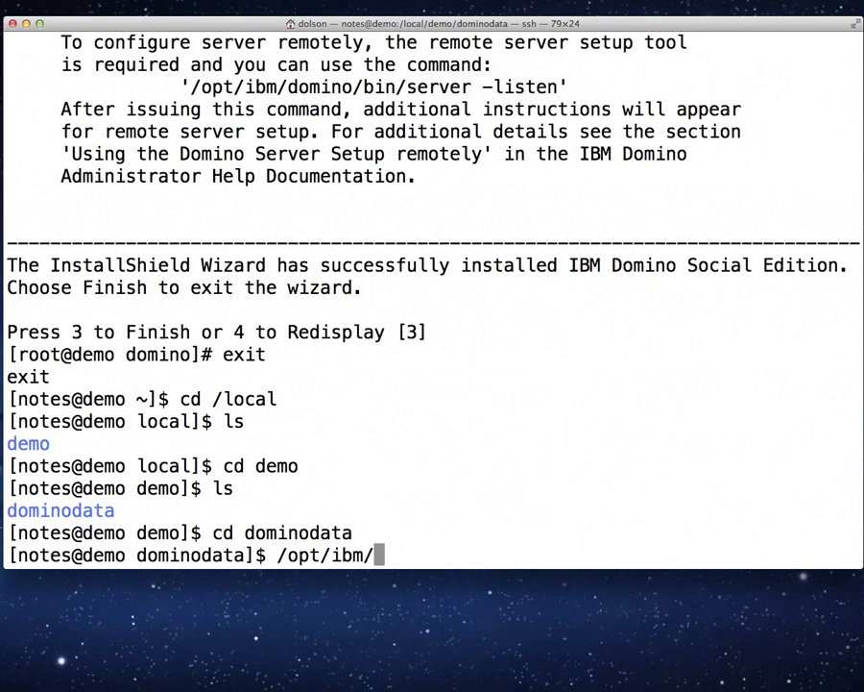
text(domino/)
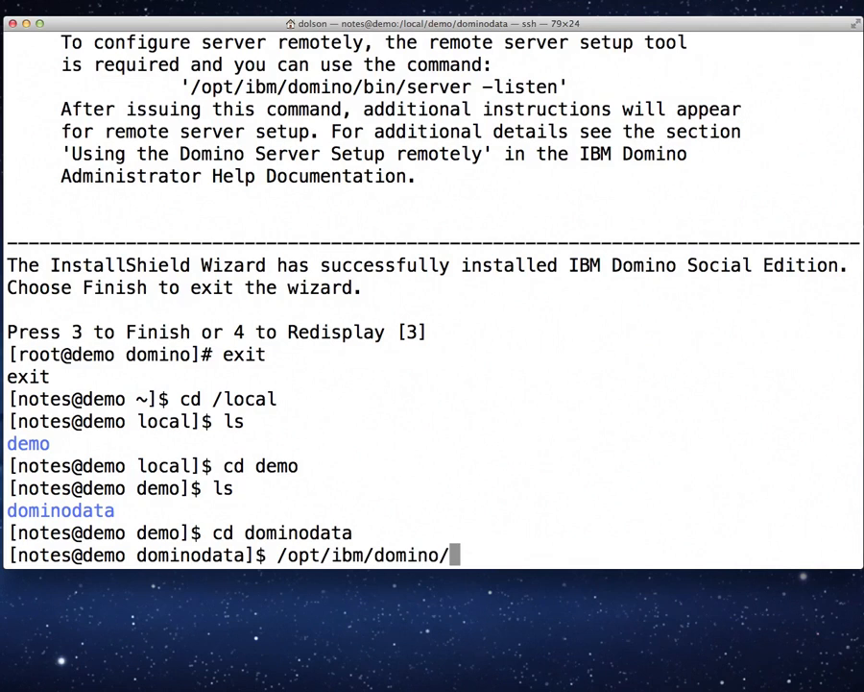
text(bin/)
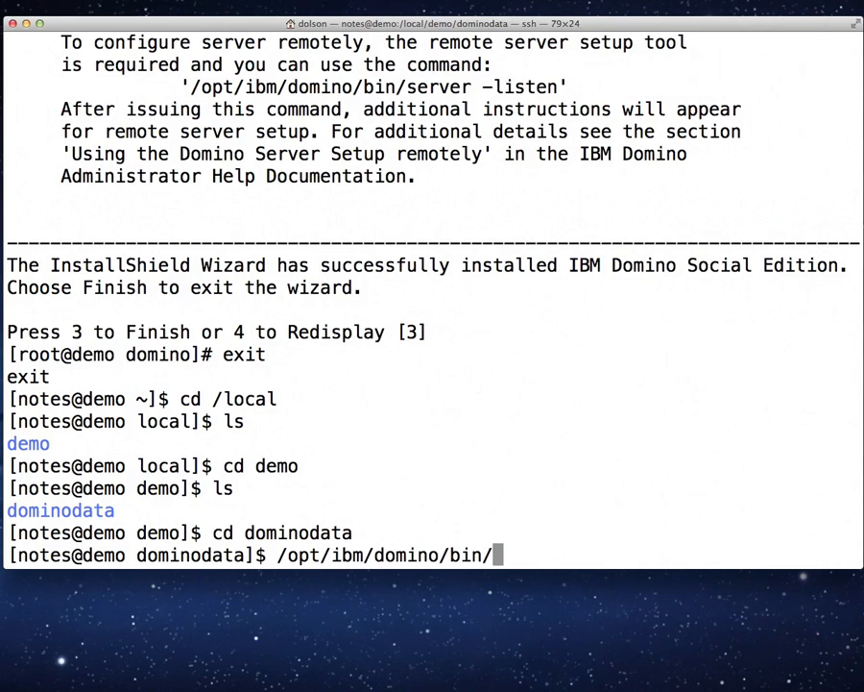
text(server)
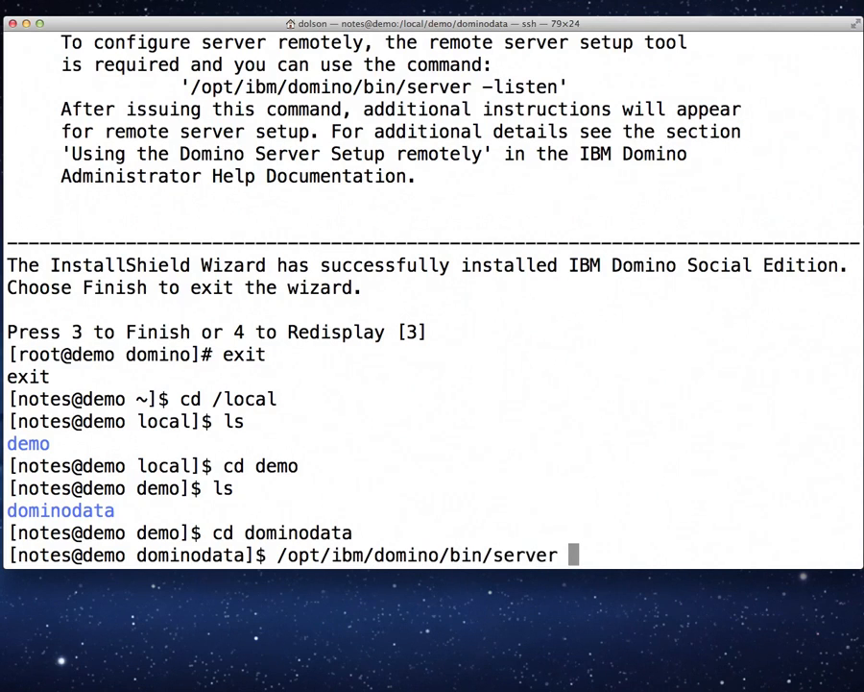
text(-list)
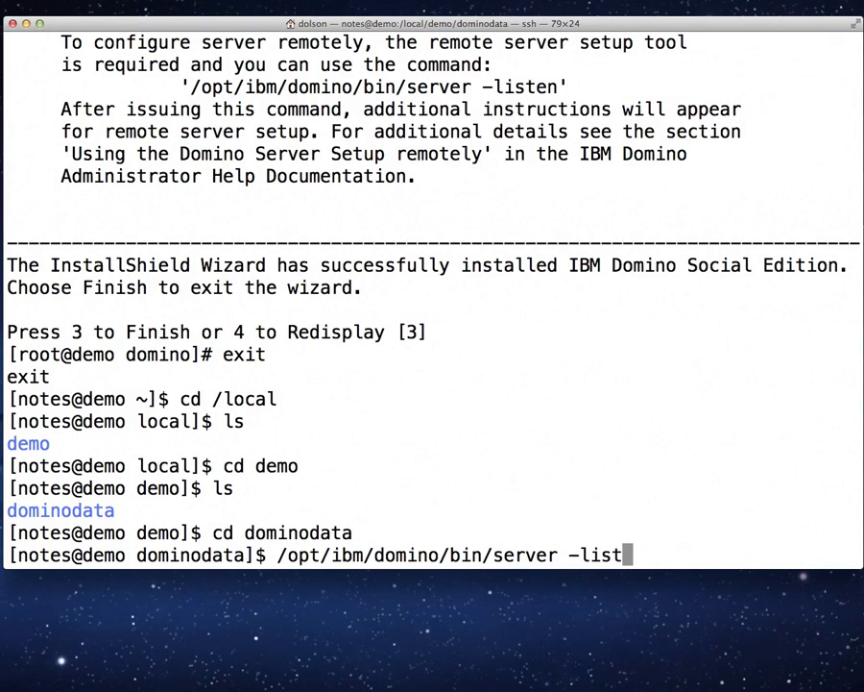